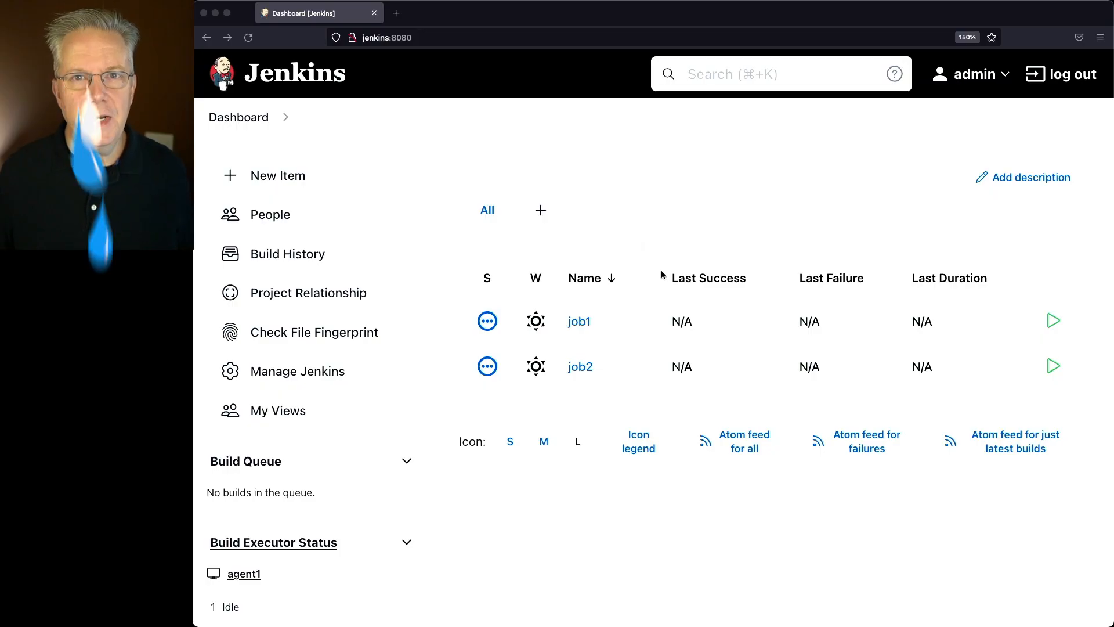
# Scroll the dashboard jobs table listing job1 and job2 with no builds yet
pyautogui.scroll(-3)
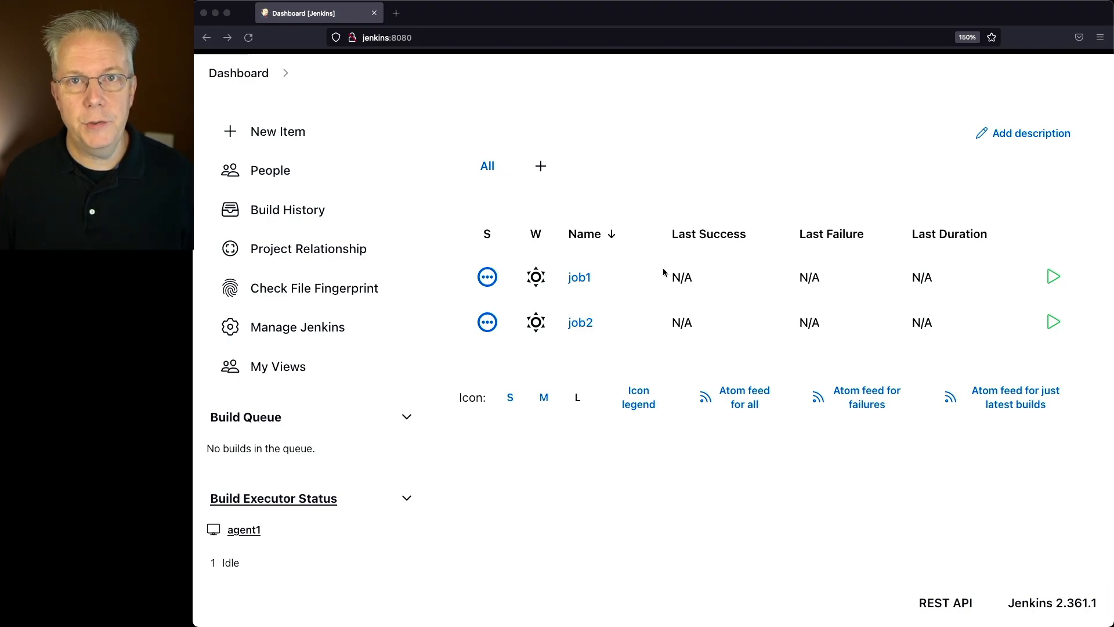
pyautogui.moveTo(580, 322)
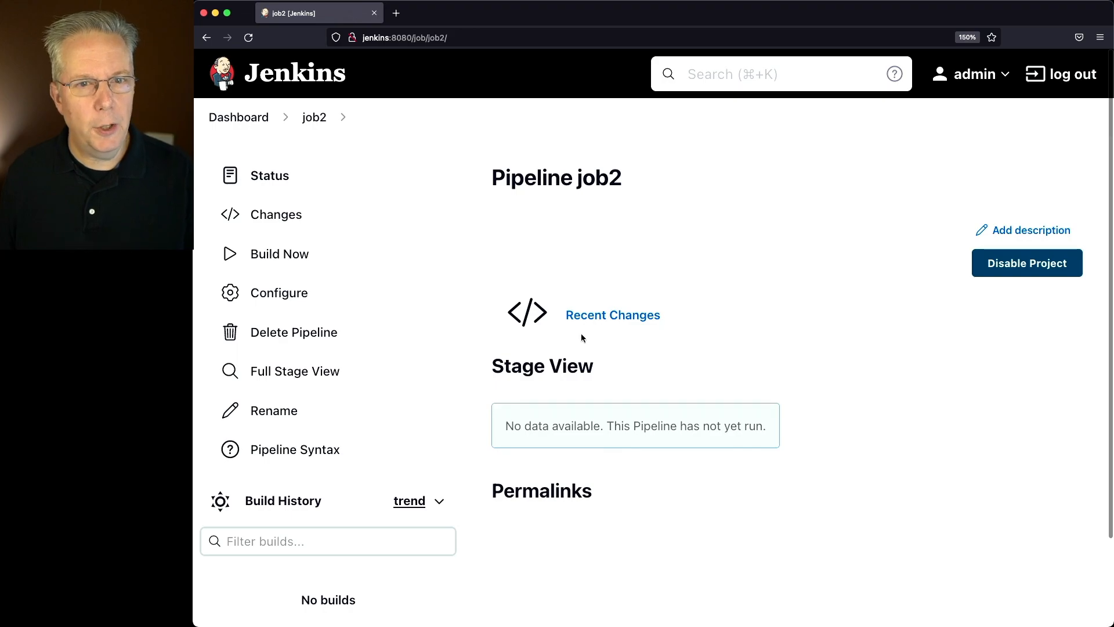
# Enable a 30-second quiet period in job2's Build Triggers and save the configuration
pyautogui.click(282, 293)
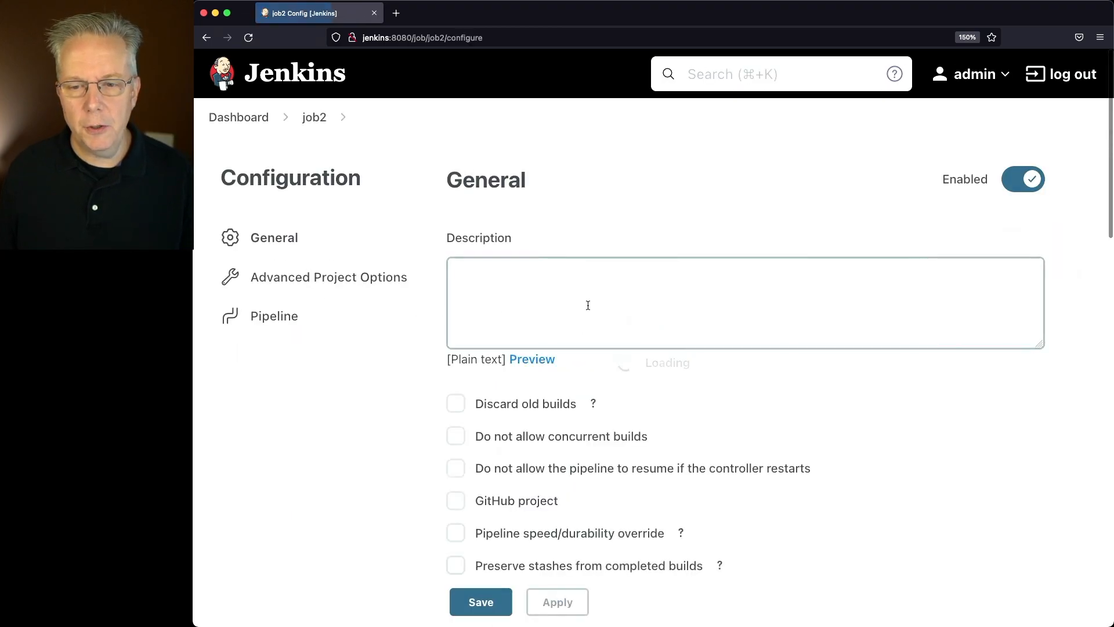
pyautogui.scroll(-3)
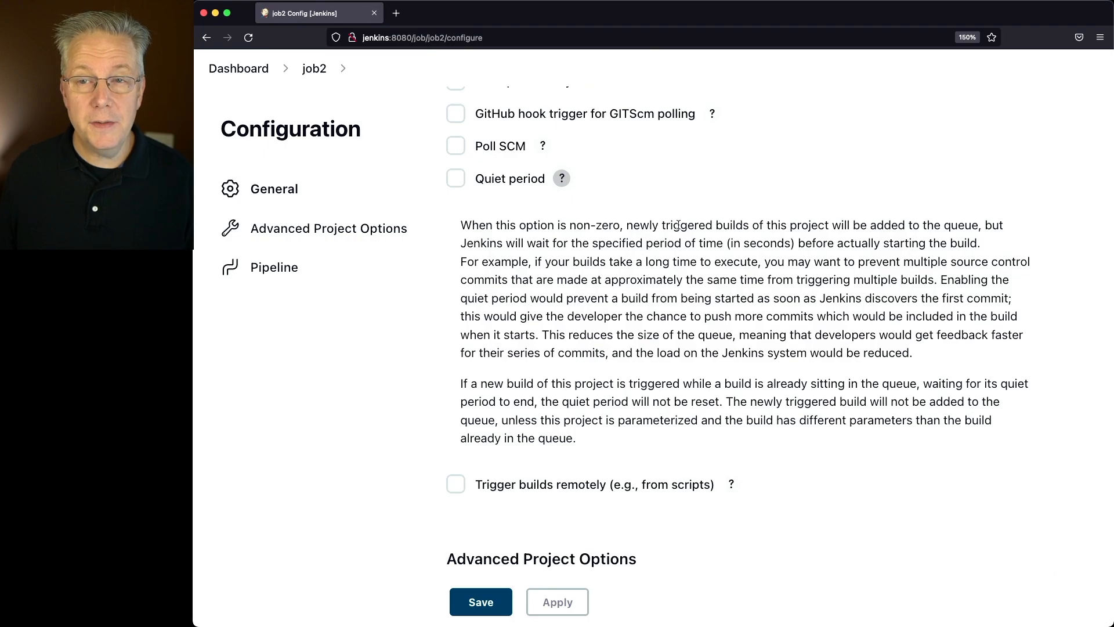
pyautogui.moveTo(642, 226)
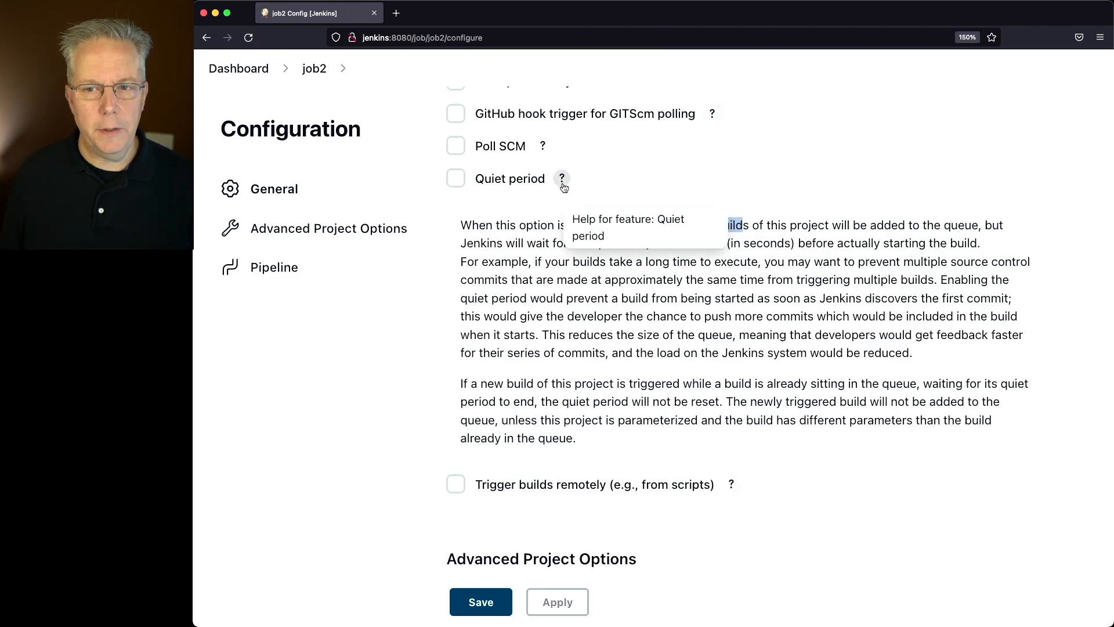
pyautogui.click(455, 179)
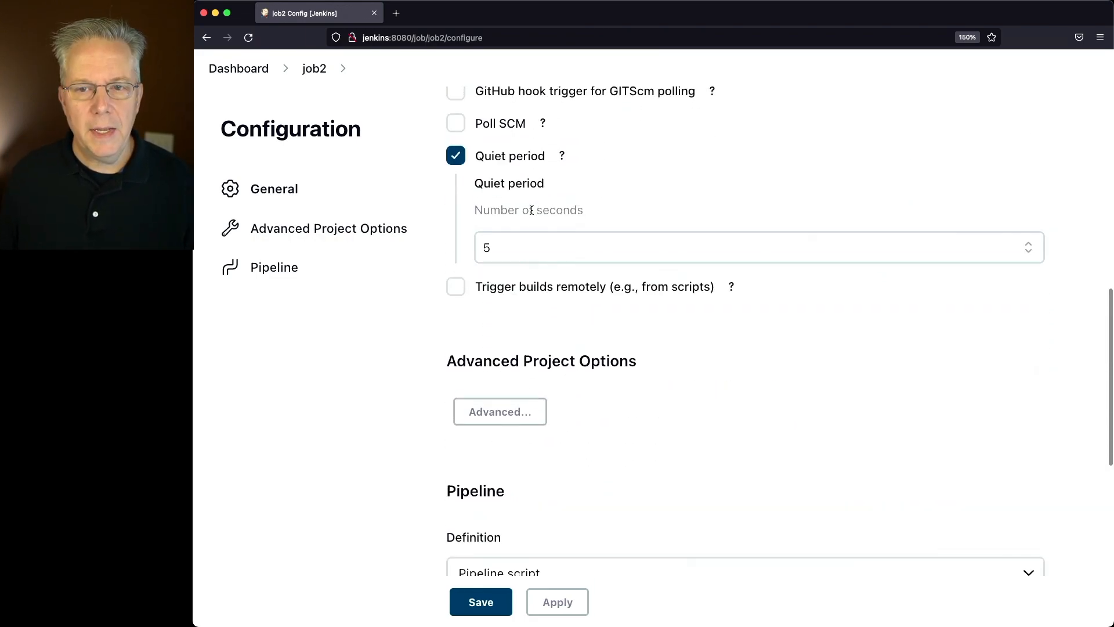
pyautogui.click(710, 247)
pyautogui.write('30')
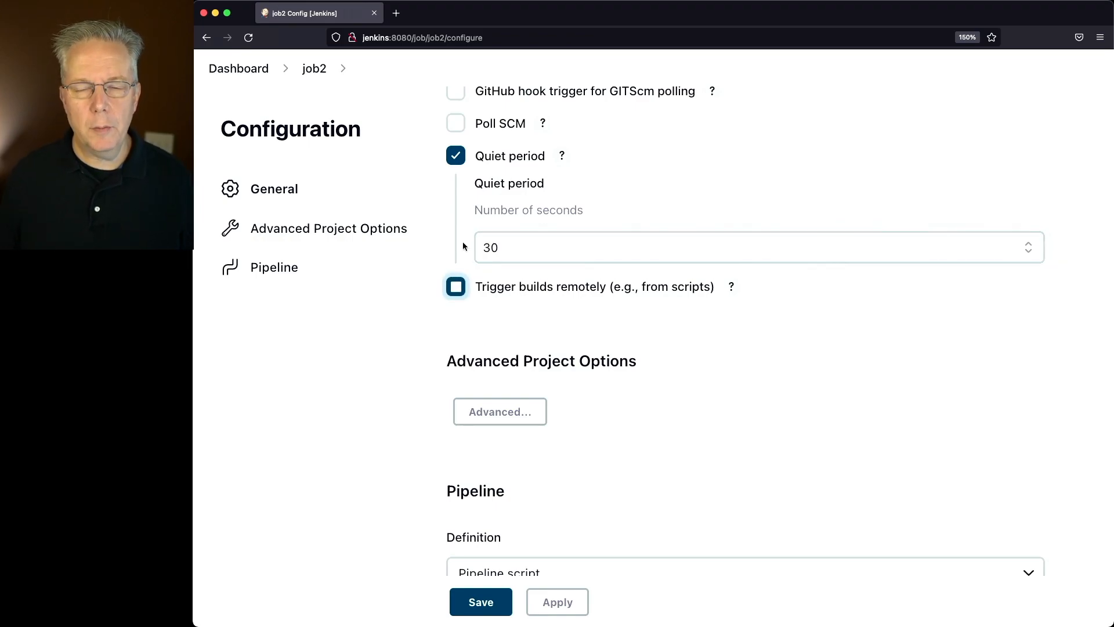
pyautogui.click(480, 602)
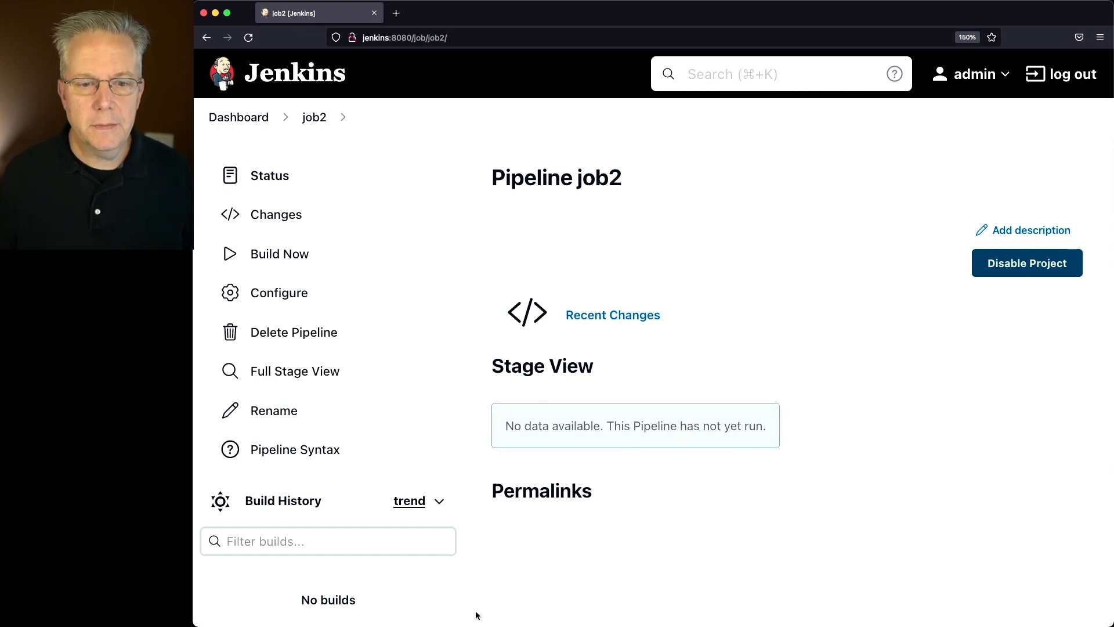
# Start job2 by hand and view build #1's console log finishing with SUCCESS
pyautogui.click(280, 254)
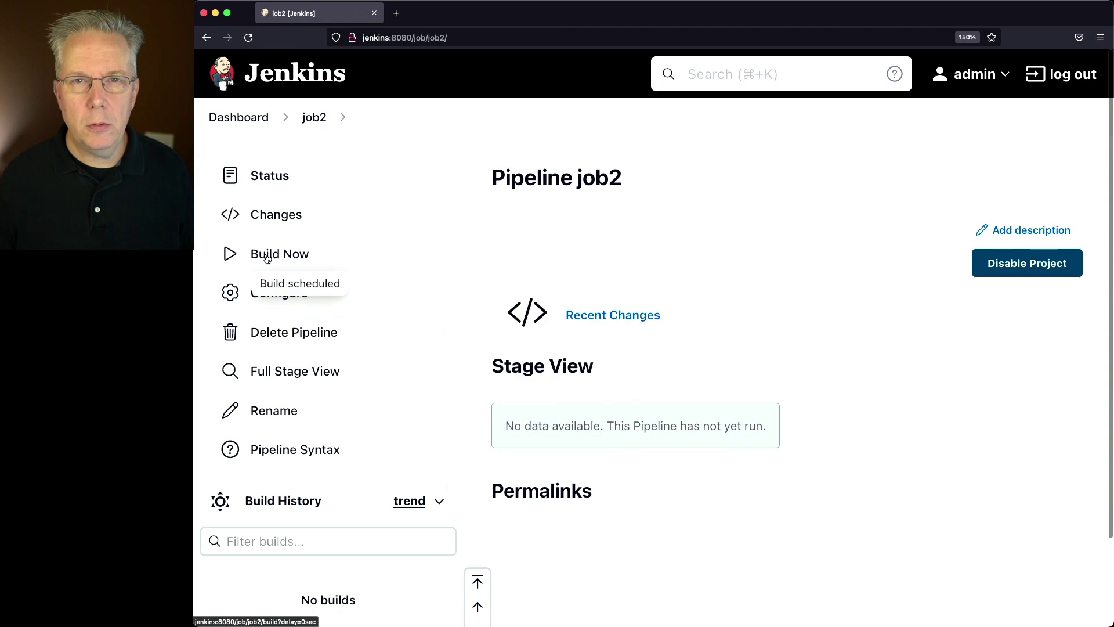
pyautogui.click(280, 254)
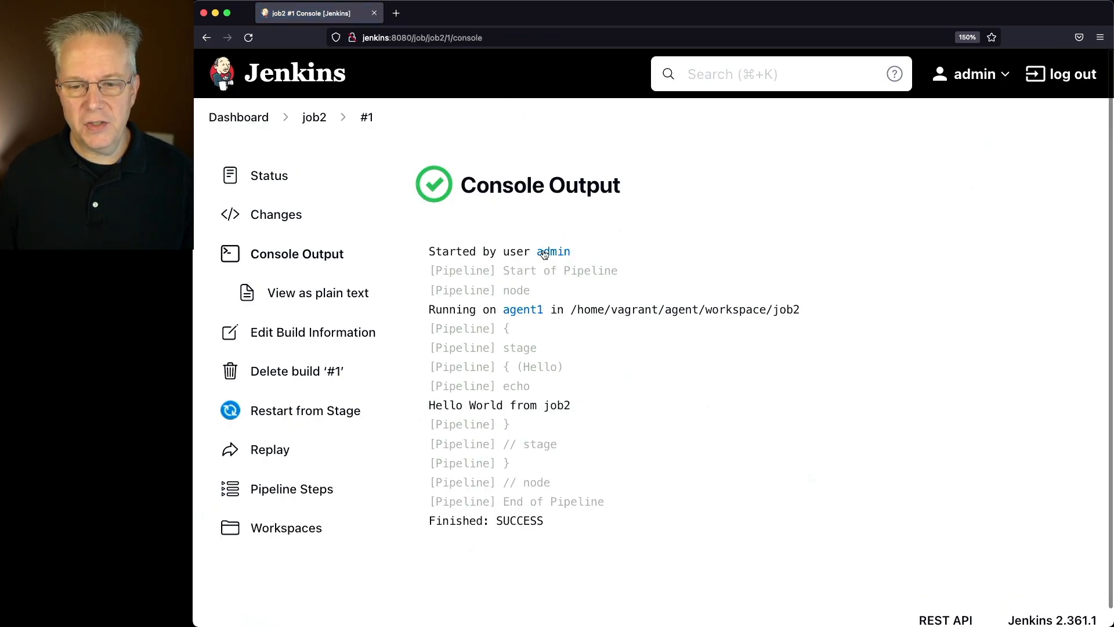
pyautogui.moveTo(503, 552)
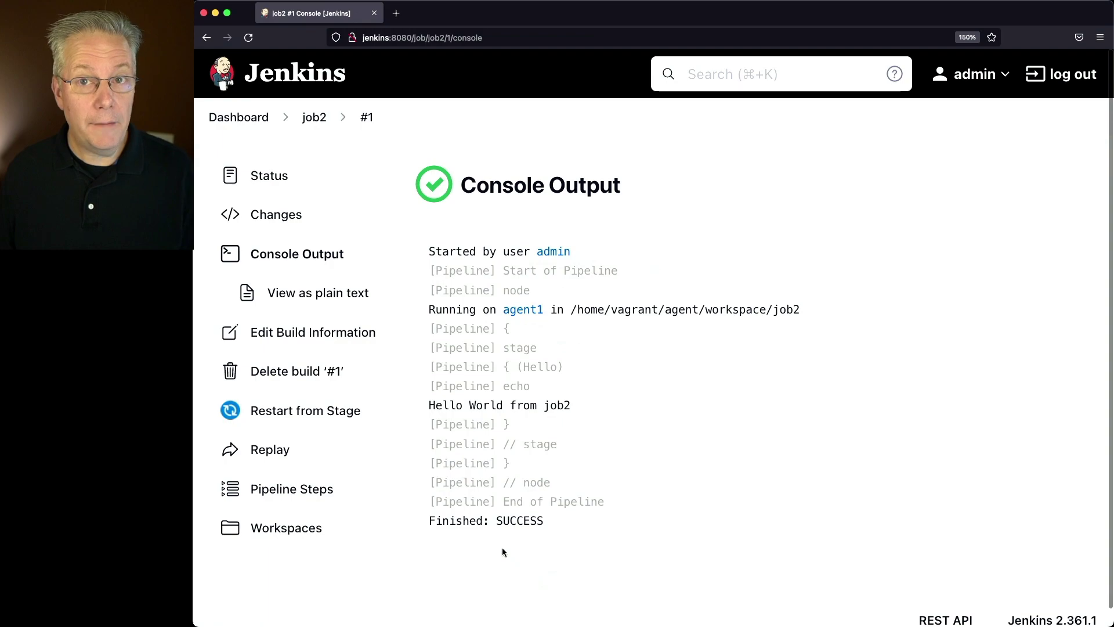
pyautogui.moveTo(362, 146)
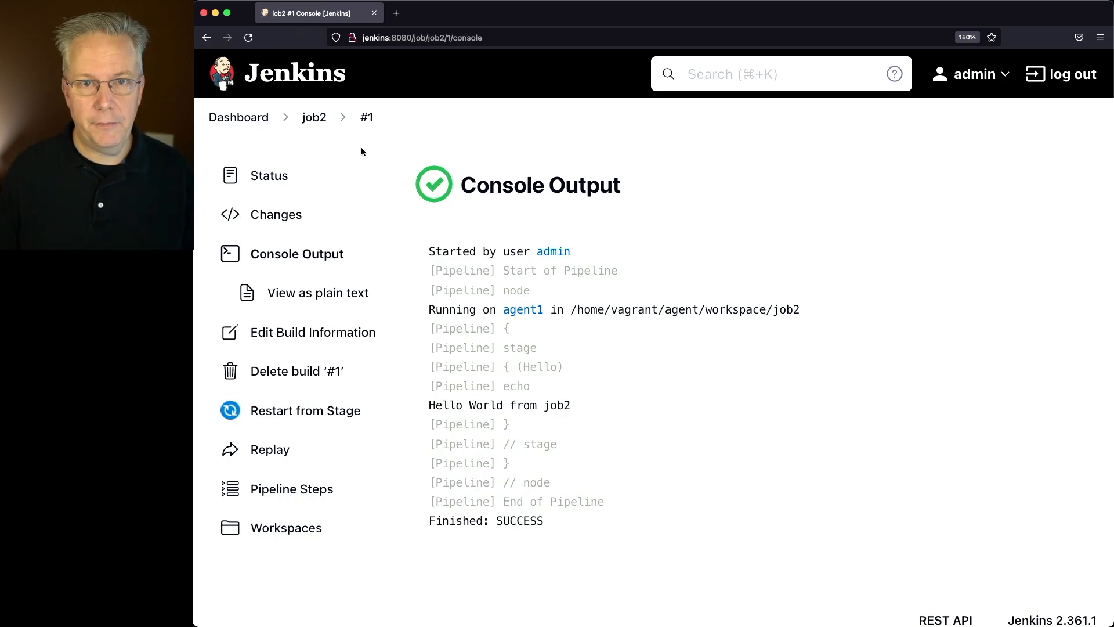
# Trigger job2 after stable builds of job1 via Build after other projects are built, and save
pyautogui.click(238, 117)
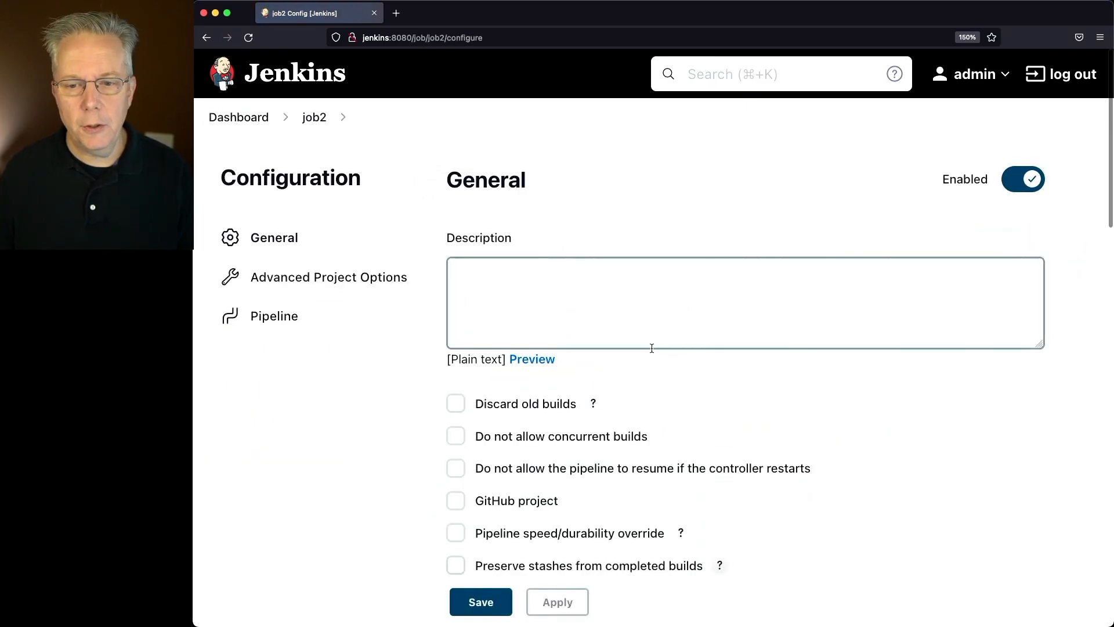
pyautogui.scroll(-3)
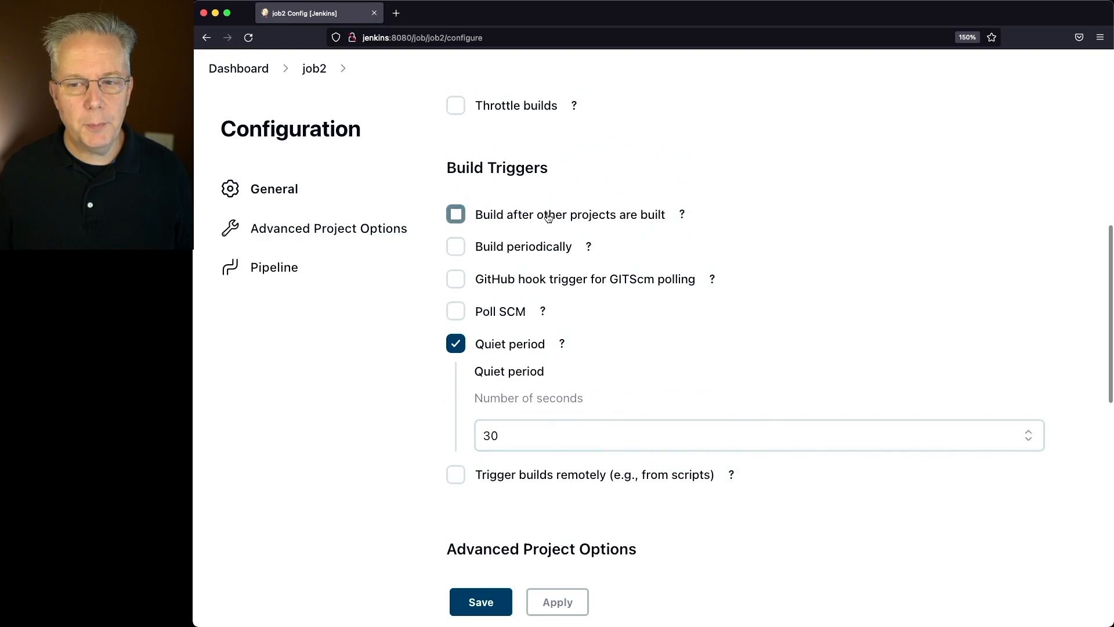
pyautogui.click(454, 213)
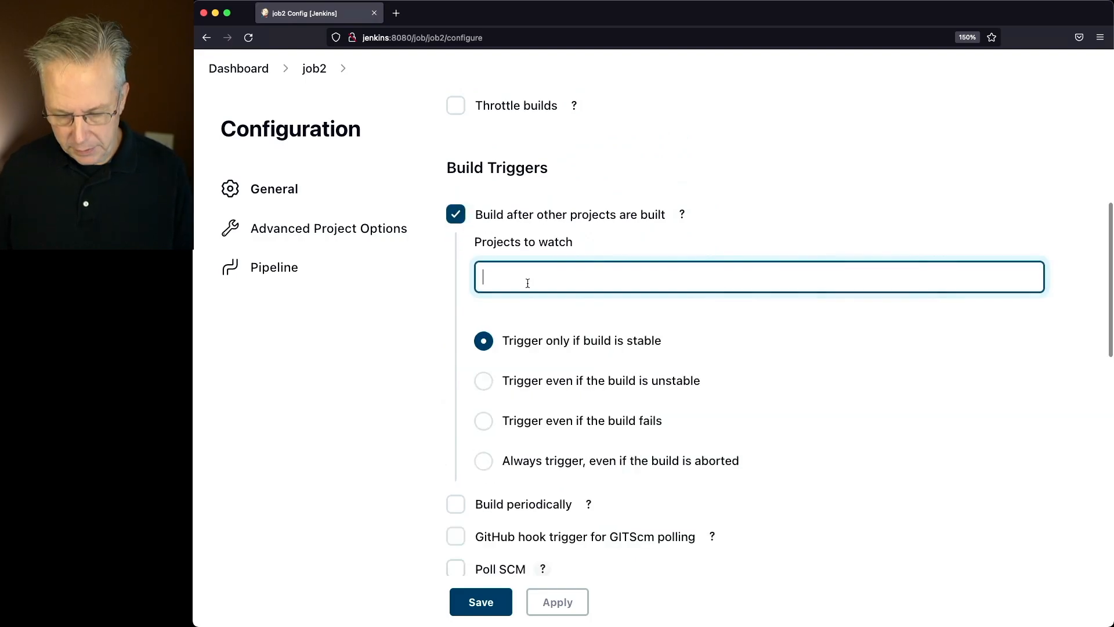
pyautogui.write('job1,')
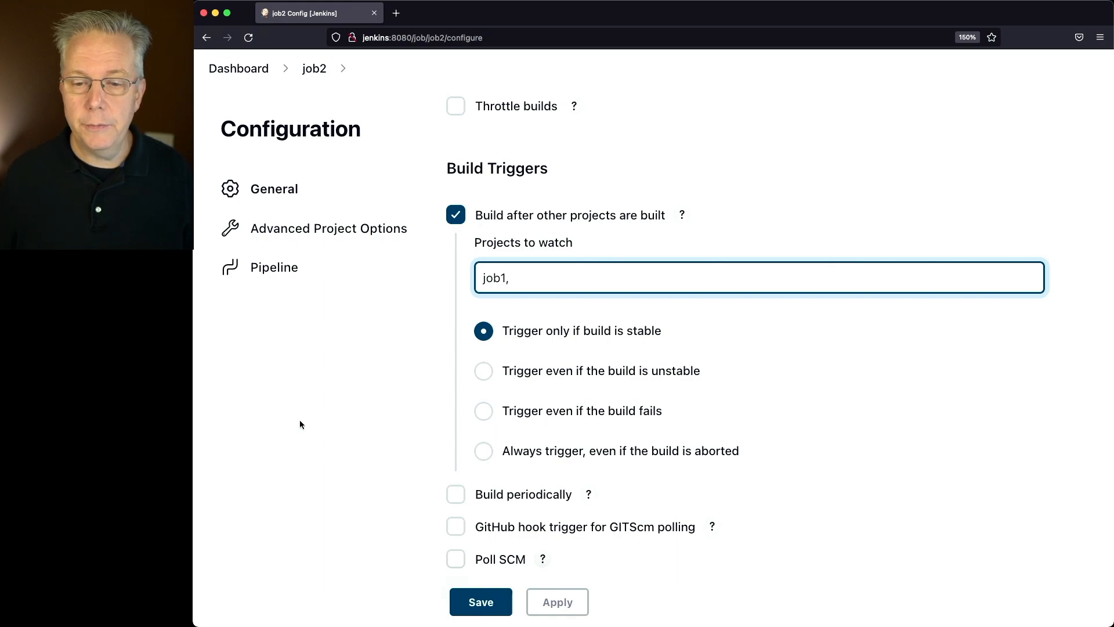
pyautogui.scroll(-3)
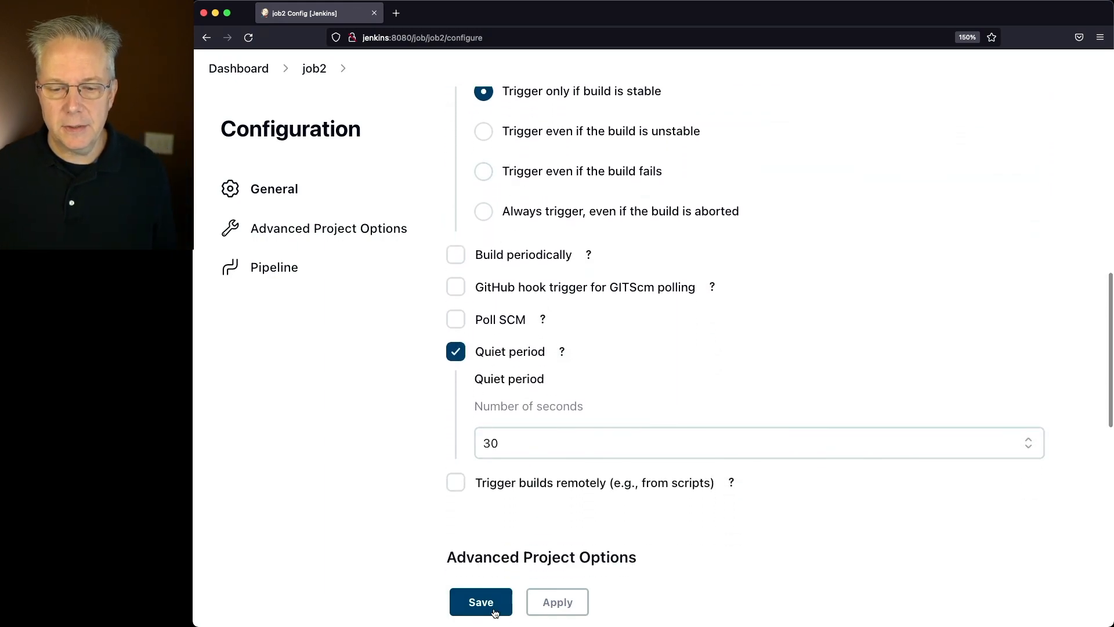
pyautogui.click(481, 602)
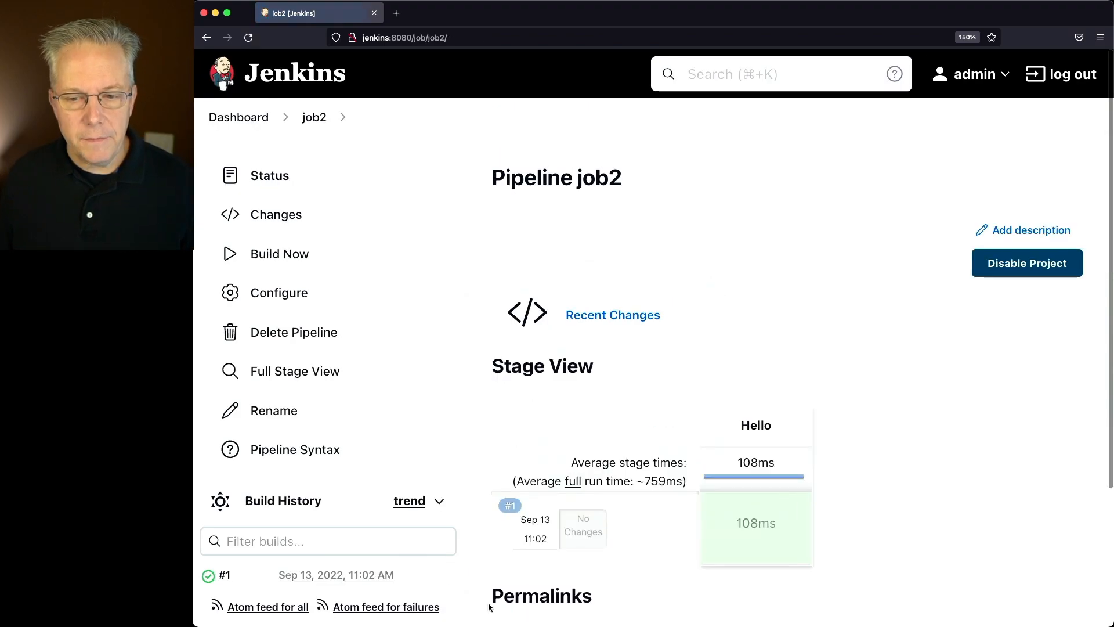
# From the dashboard start job1 so job2 appears pending in the build queue
pyautogui.click(238, 116)
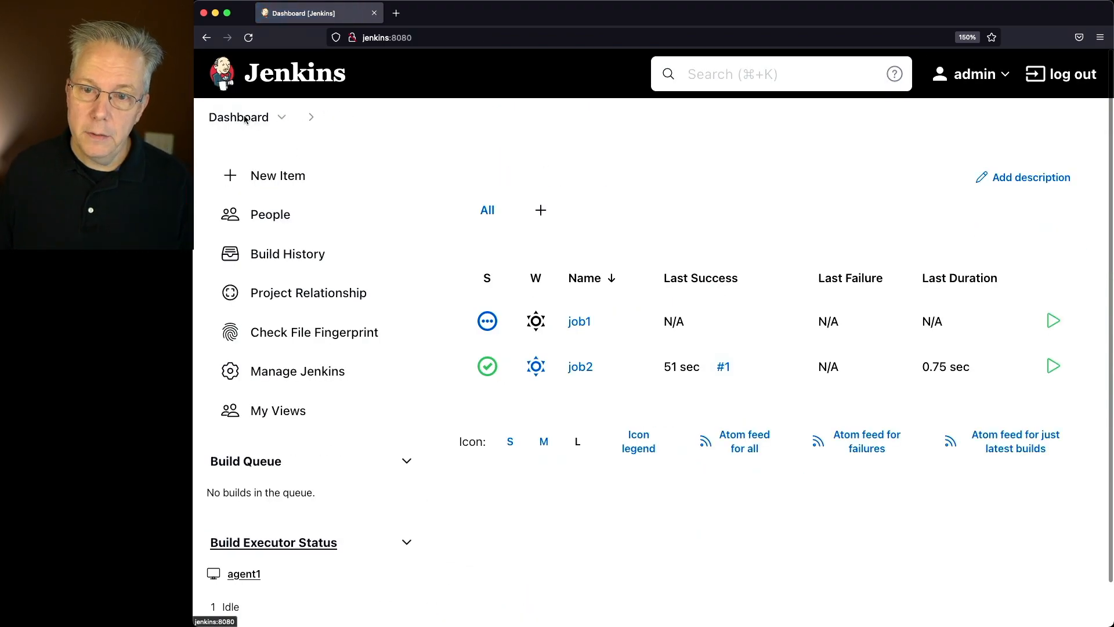
pyautogui.click(580, 321)
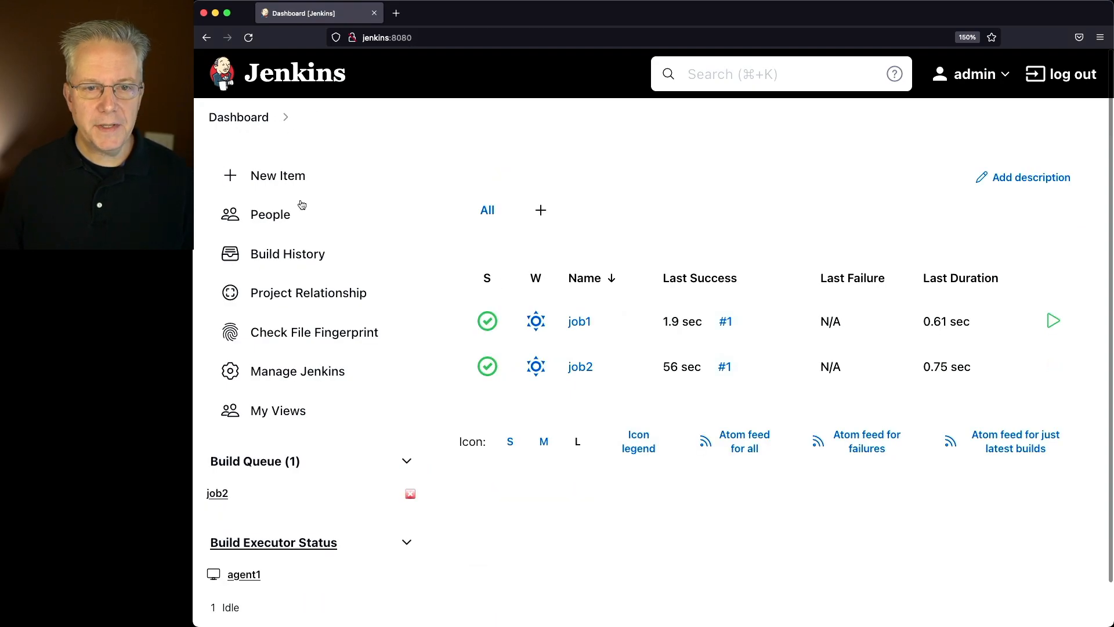
pyautogui.moveTo(368, 209)
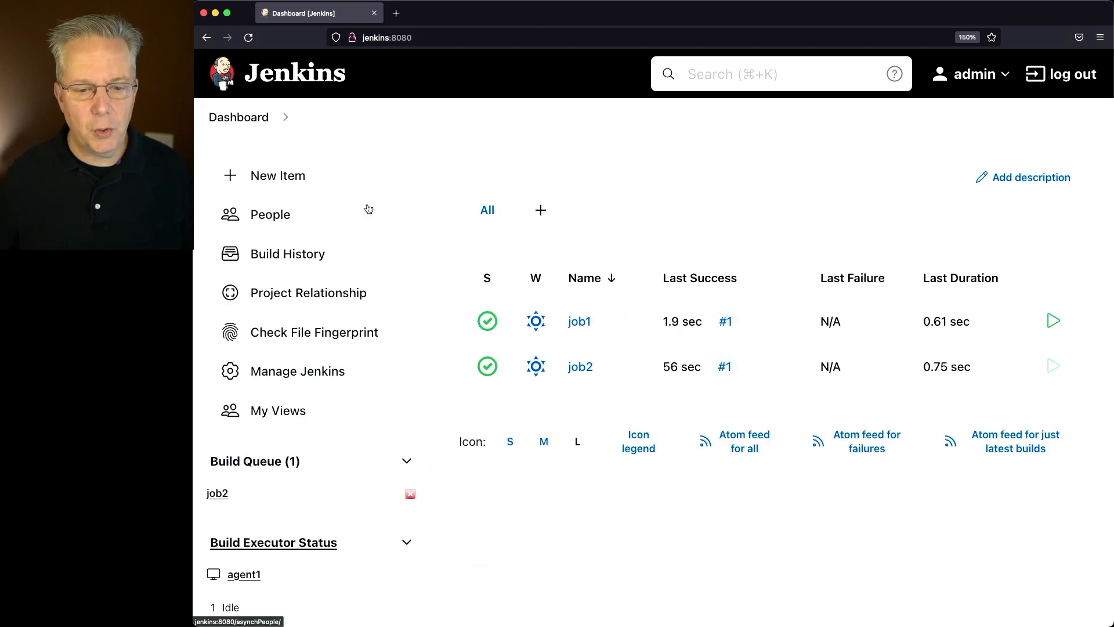
pyautogui.scroll(-3)
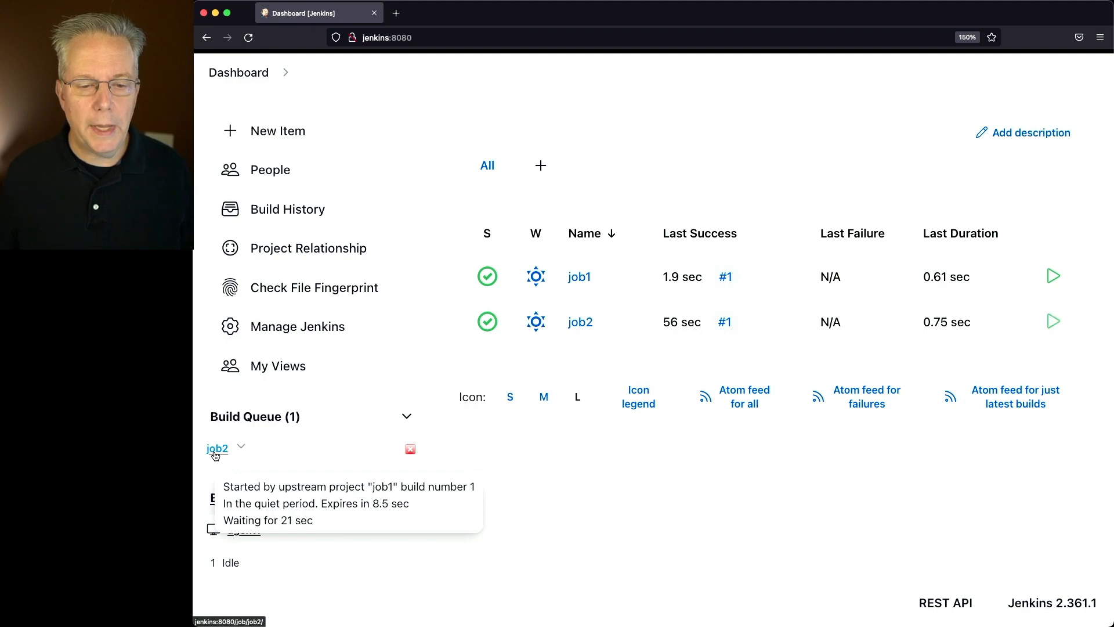
pyautogui.moveTo(492, 478)
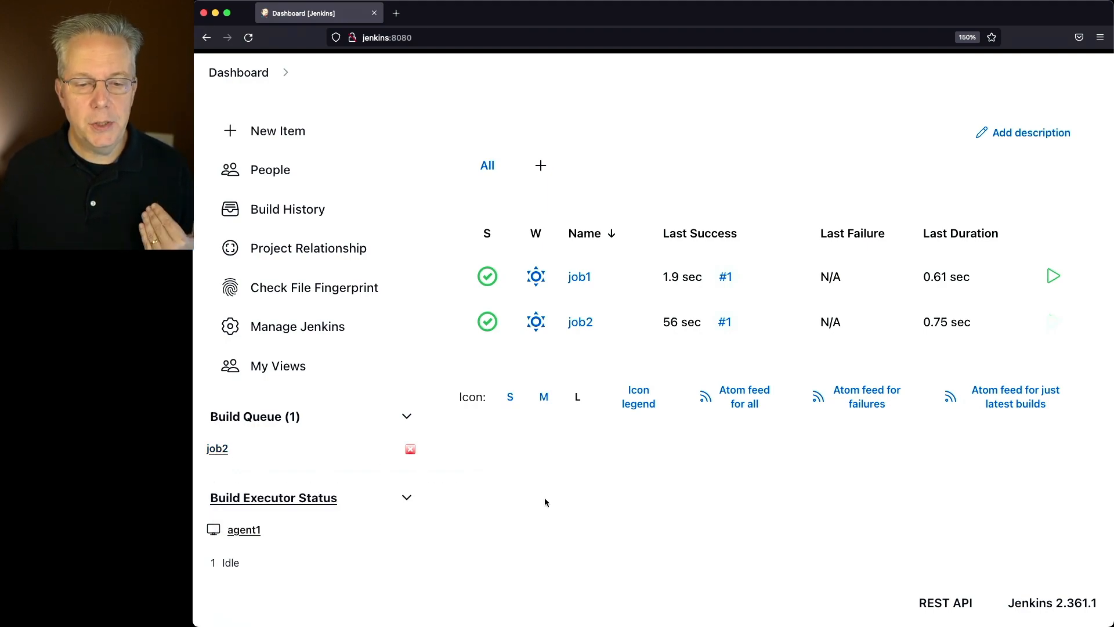
pyautogui.moveTo(578, 344)
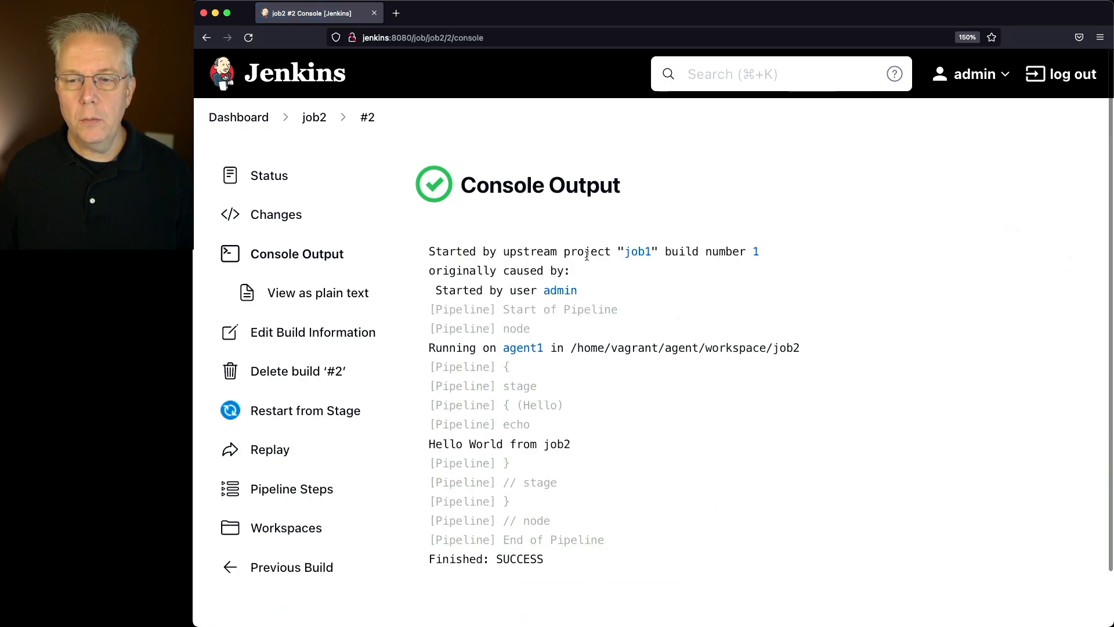
pyautogui.moveTo(582, 381)
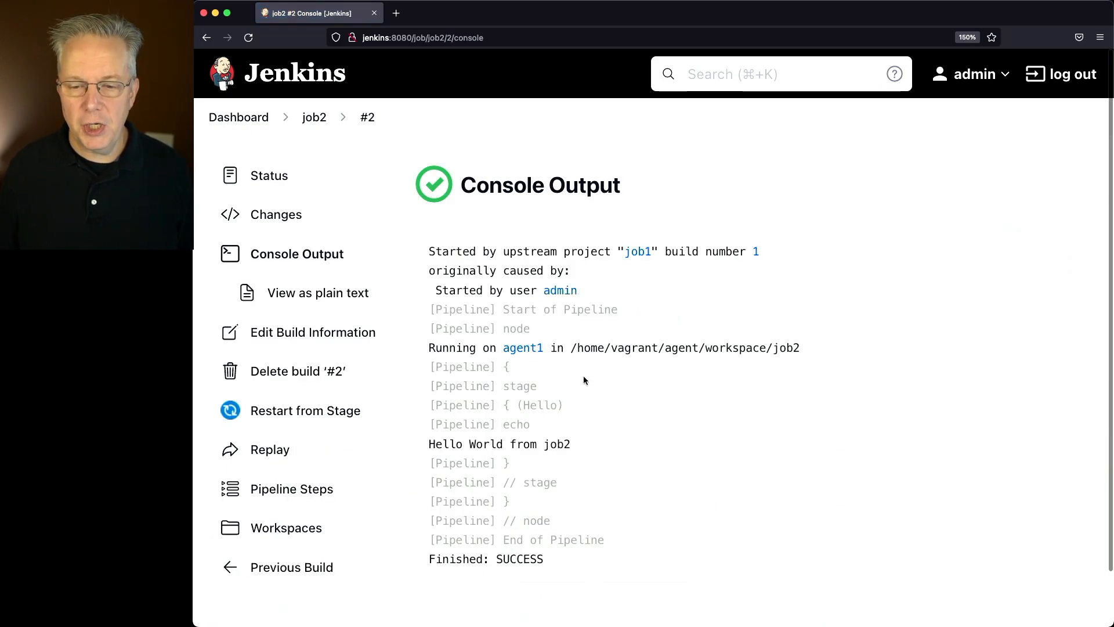
pyautogui.moveTo(546, 552)
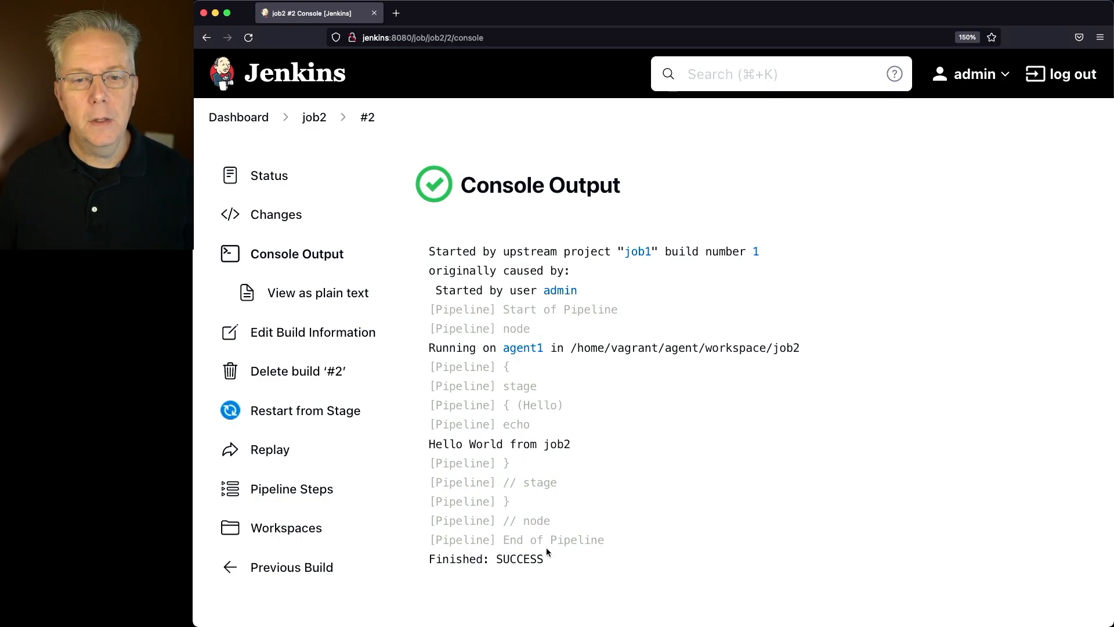
# Revisit job2's configuration twice, confirming the 30-second quiet period under Build Triggers
pyautogui.click(315, 118)
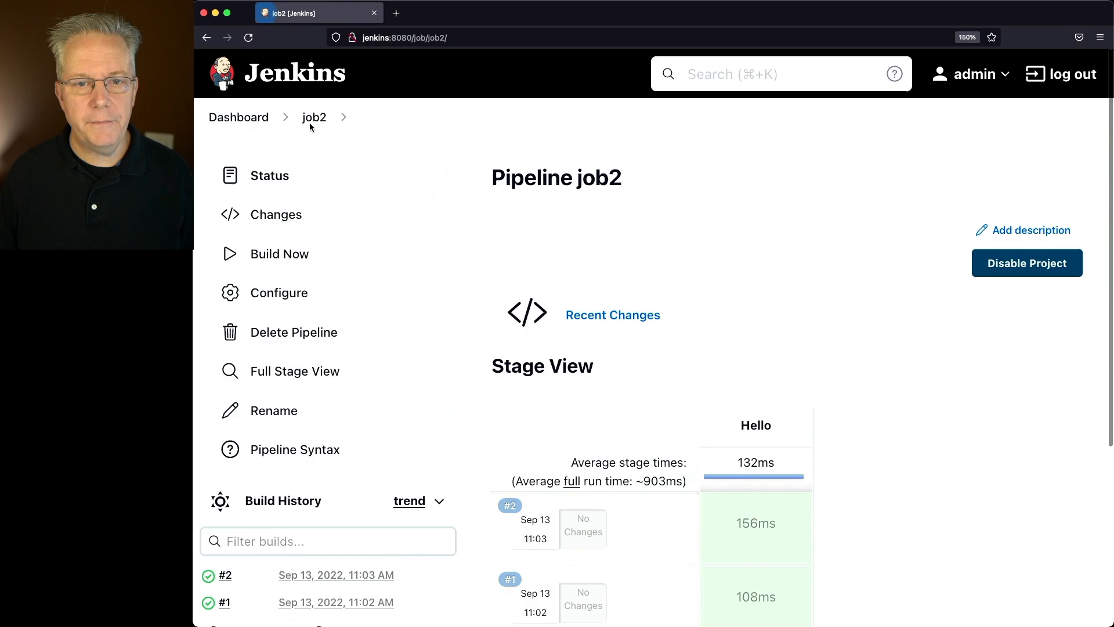
pyautogui.click(280, 293)
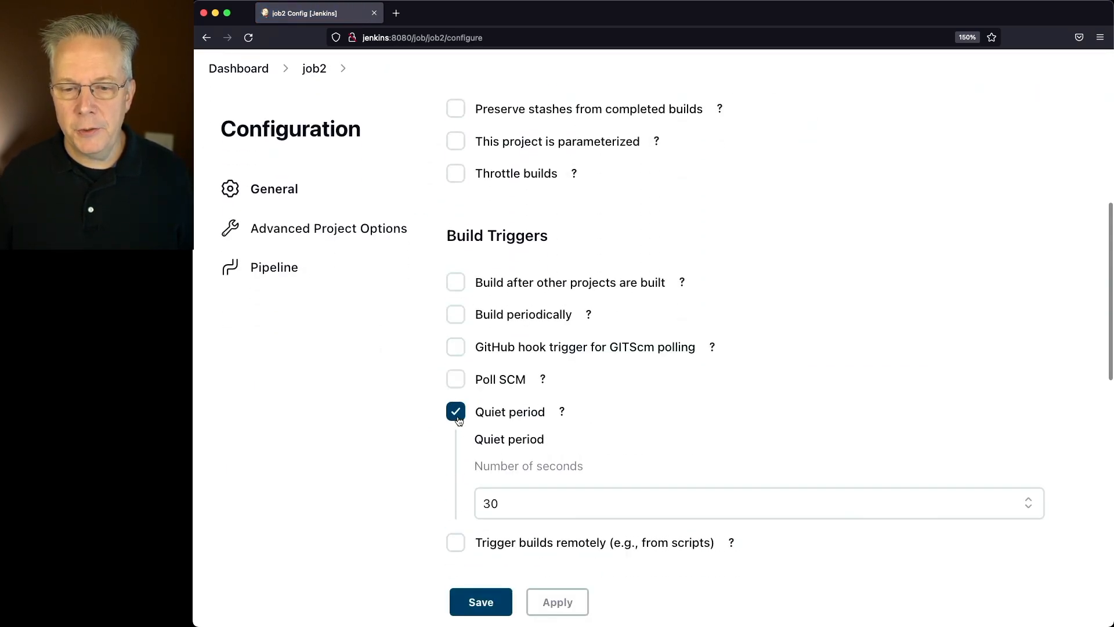
pyautogui.click(481, 603)
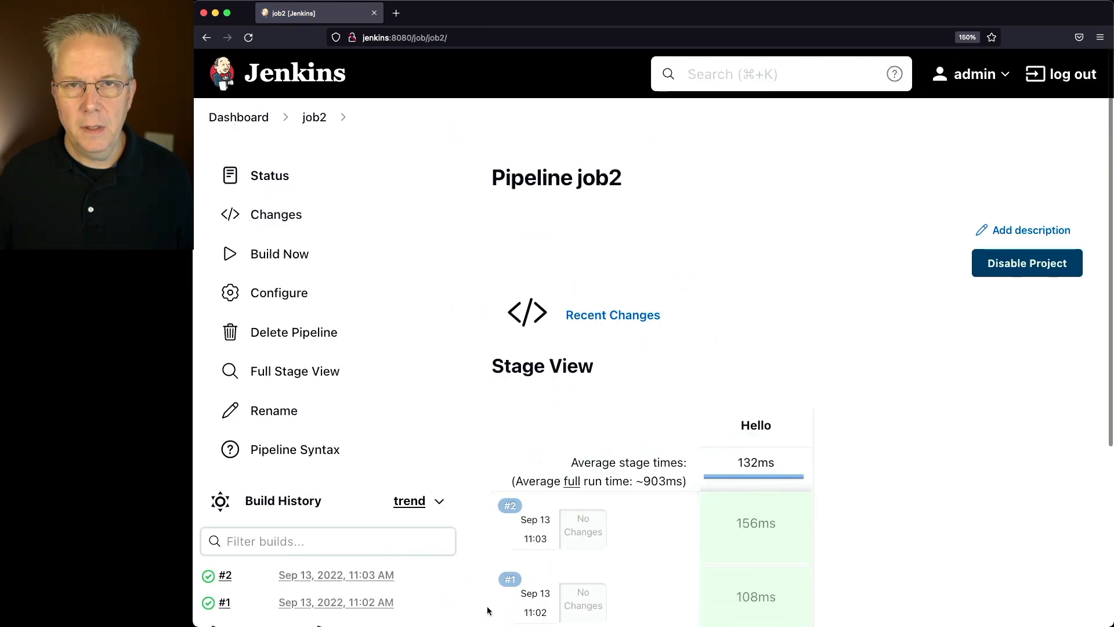
pyautogui.click(279, 292)
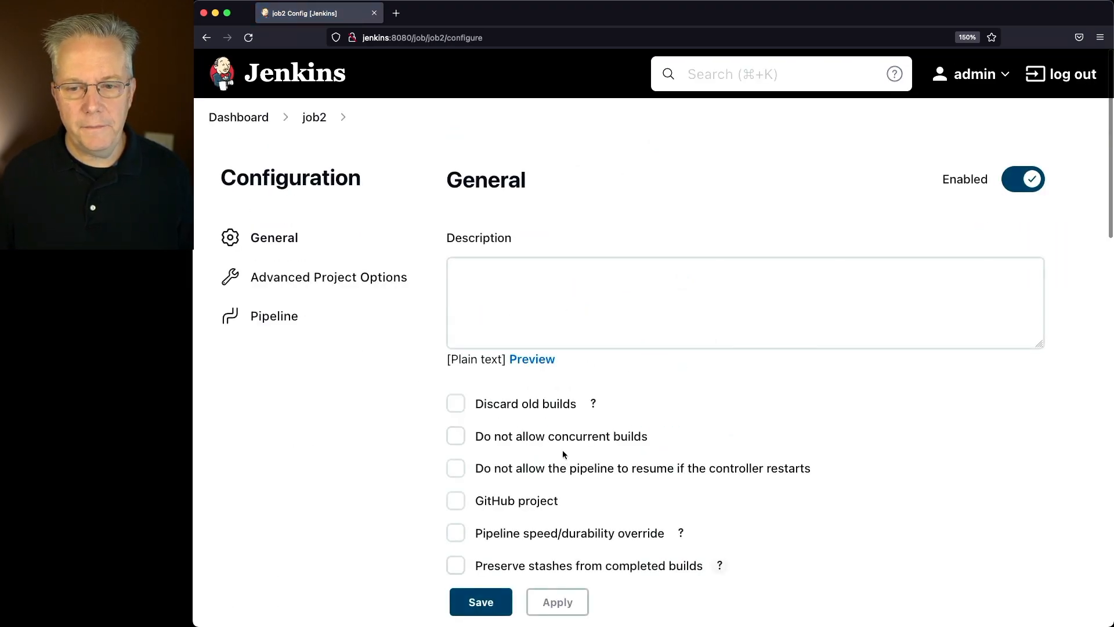
pyautogui.scroll(-3)
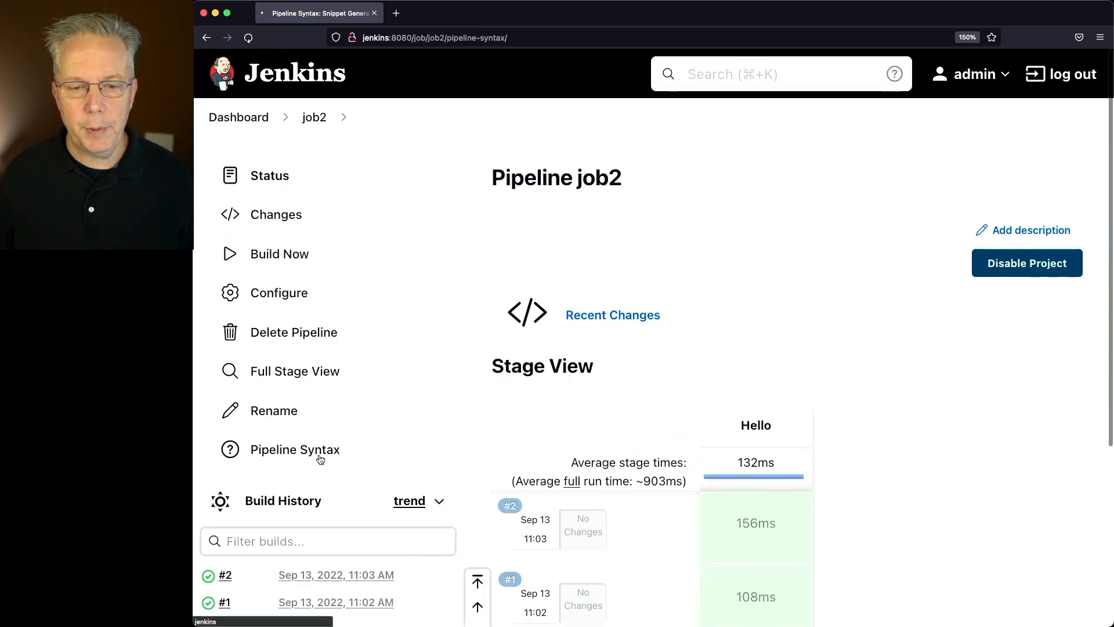
# In the Declarative Directive Generator choose triggers with Build after other projects are built
pyautogui.click(295, 449)
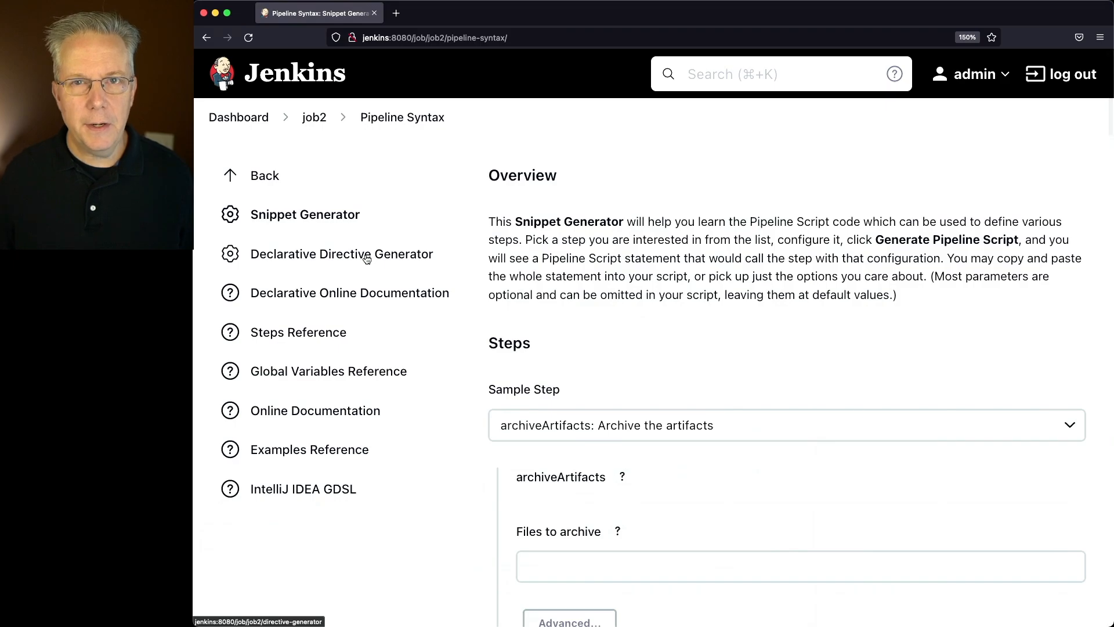
pyautogui.click(341, 254)
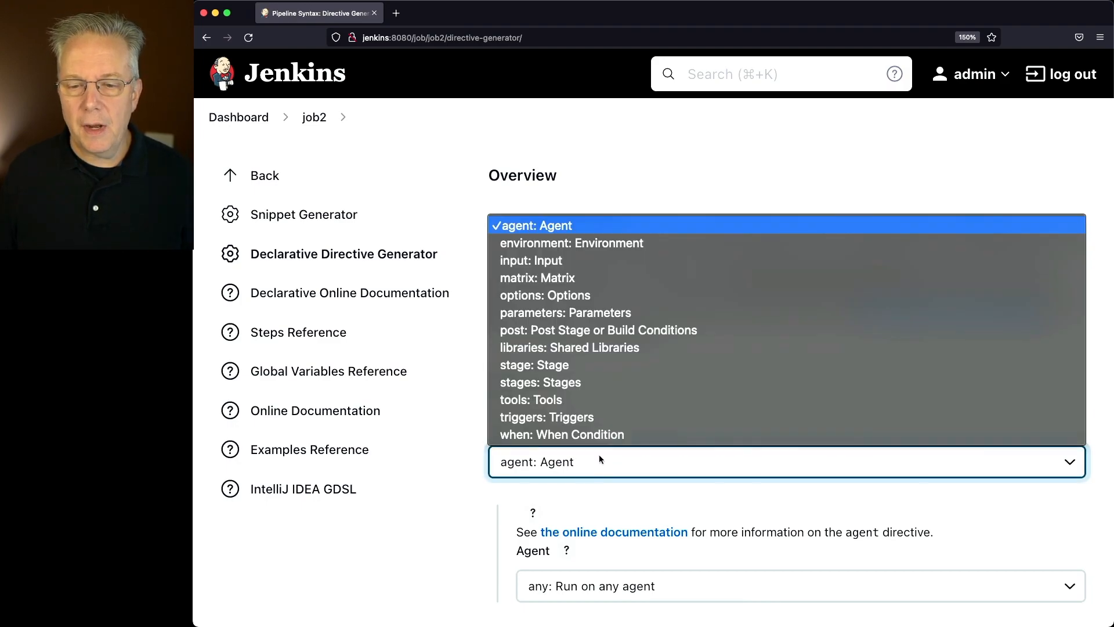
pyautogui.click(546, 417)
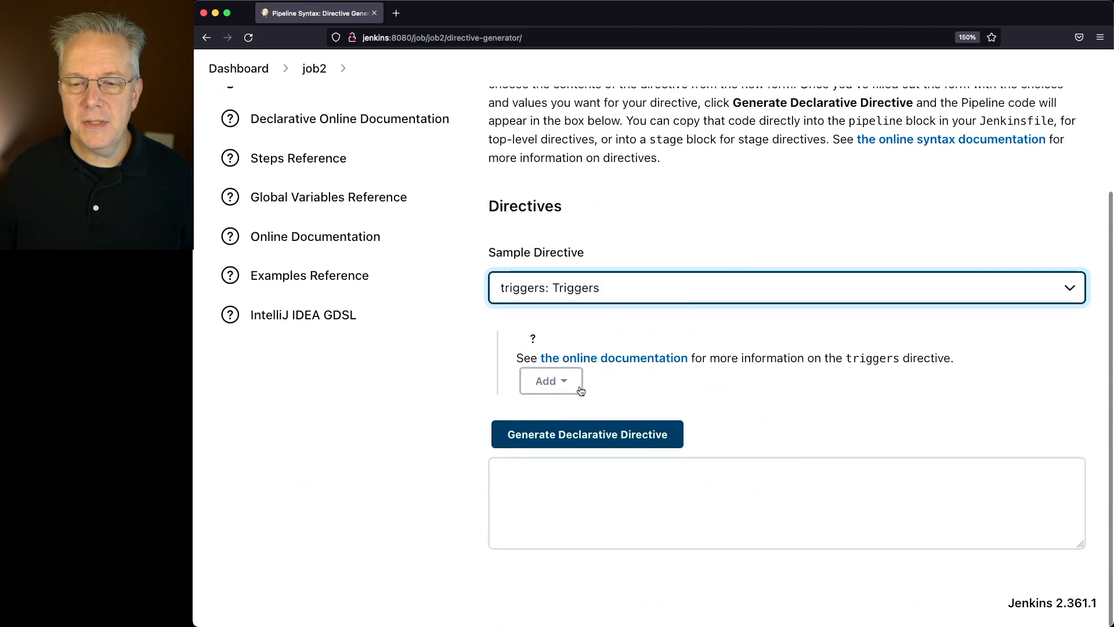
pyautogui.click(550, 381)
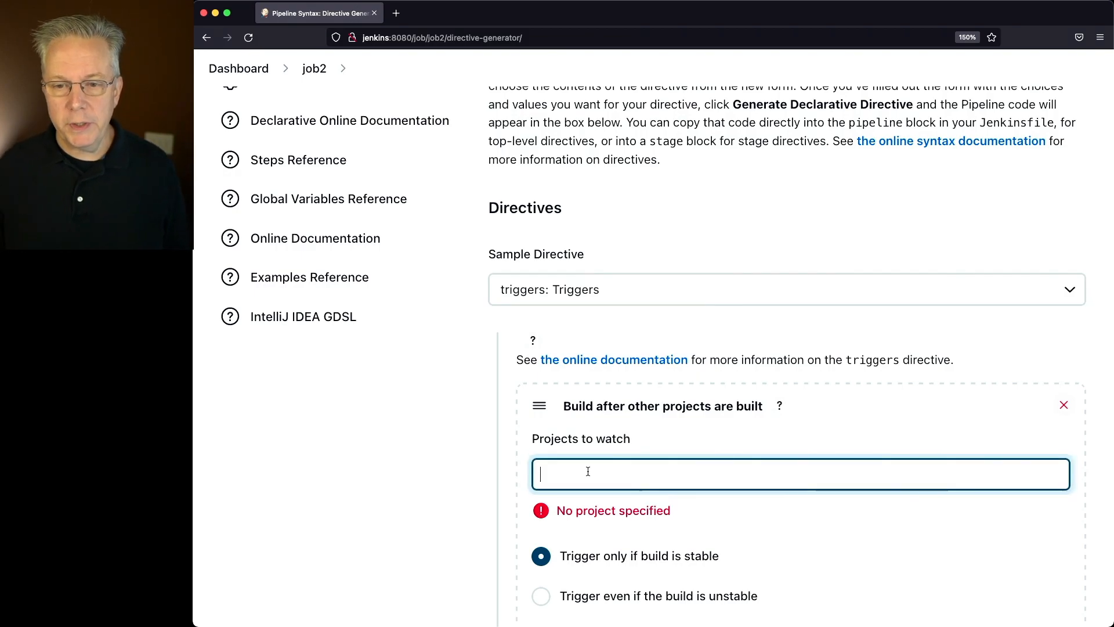
# Enter 'jo' as the upstream project, generate, then return to the Pipeline Syntax page
pyautogui.write('jo')
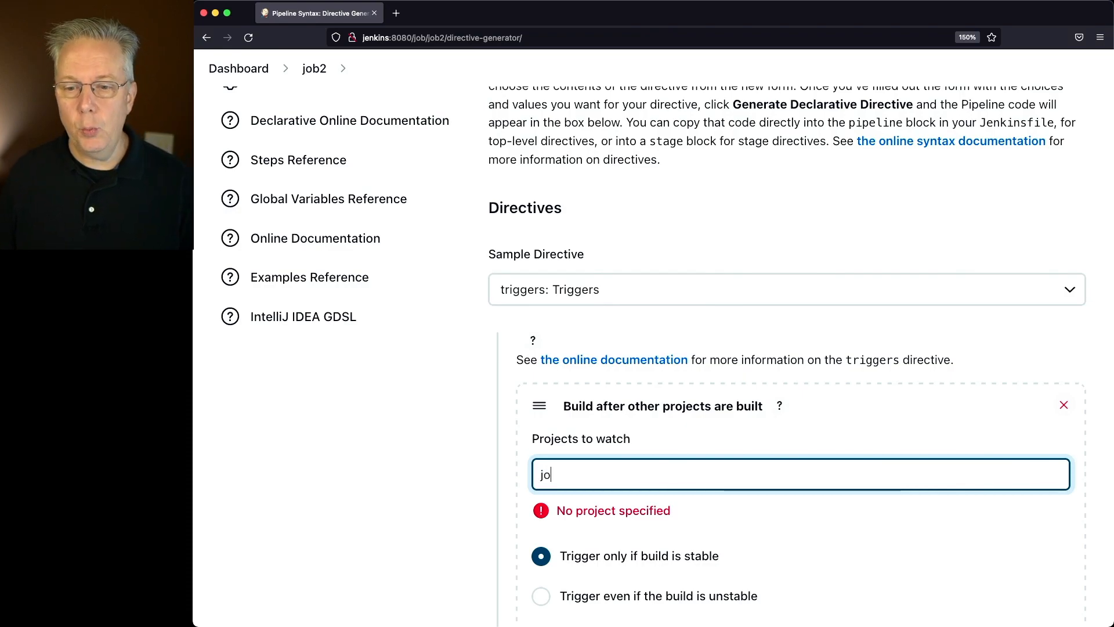
pyautogui.click(587, 434)
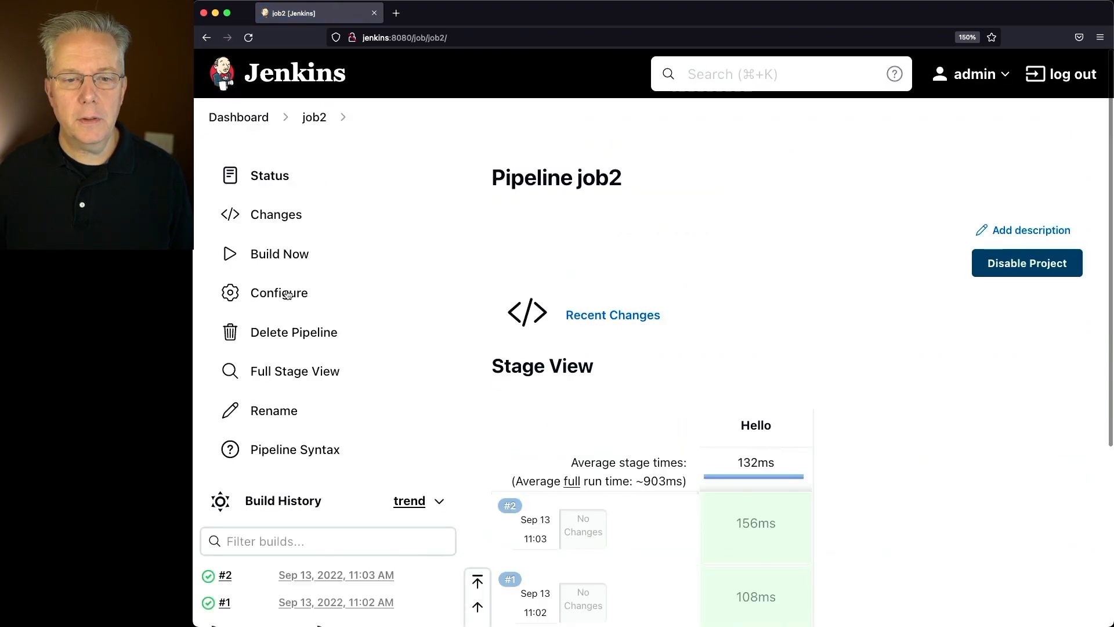
pyautogui.click(278, 292)
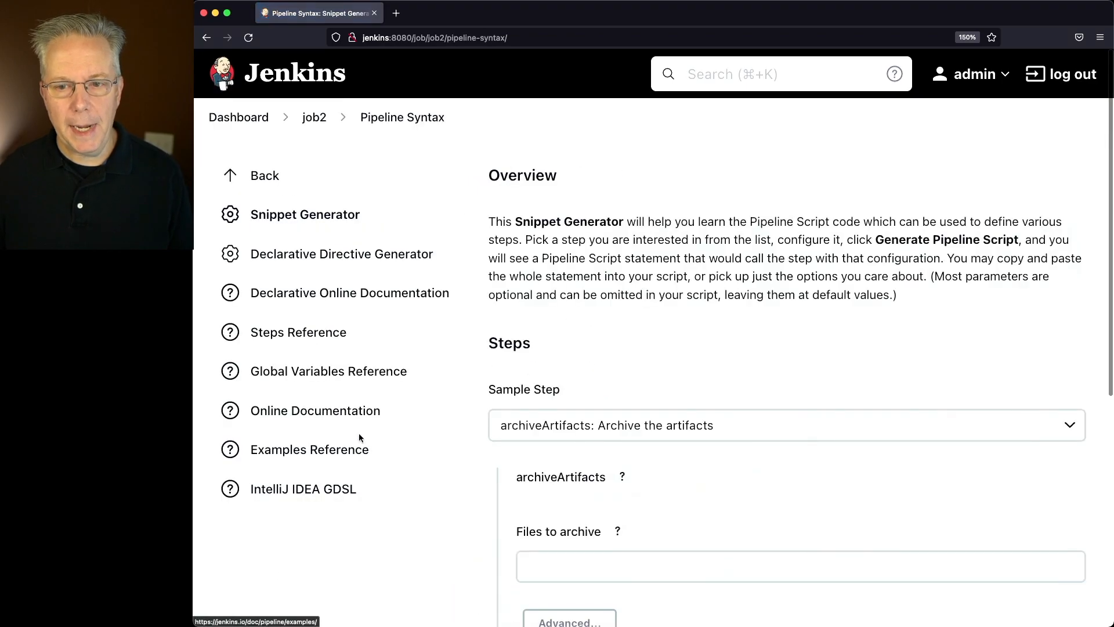
# In a new directive generator tab choose the options directive and add quietPeriod
pyautogui.rightClick(341, 254)
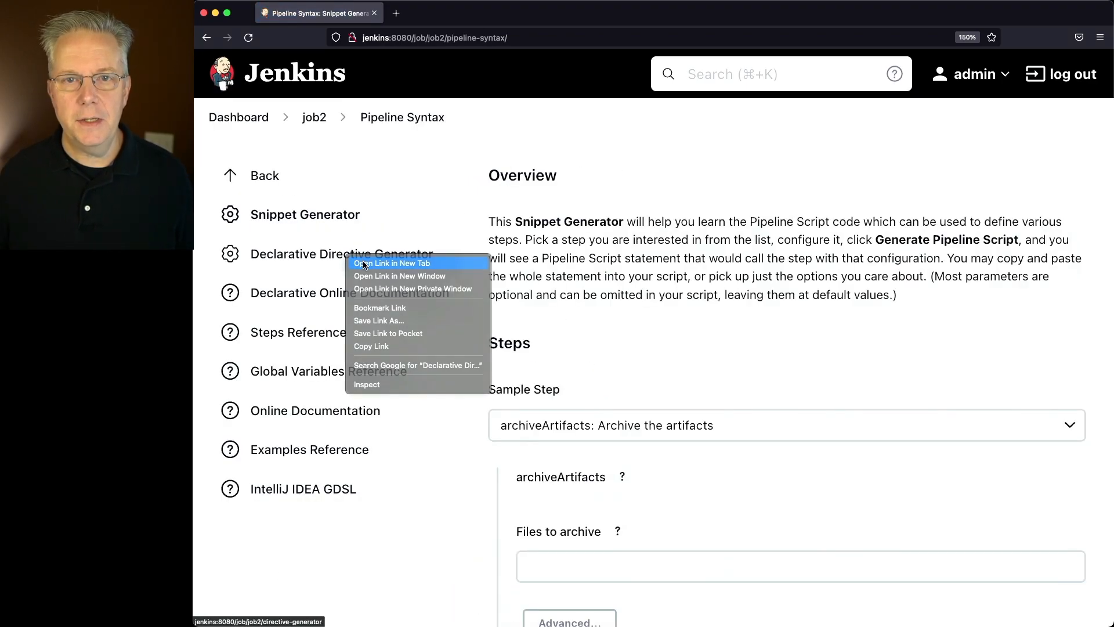
pyautogui.click(391, 263)
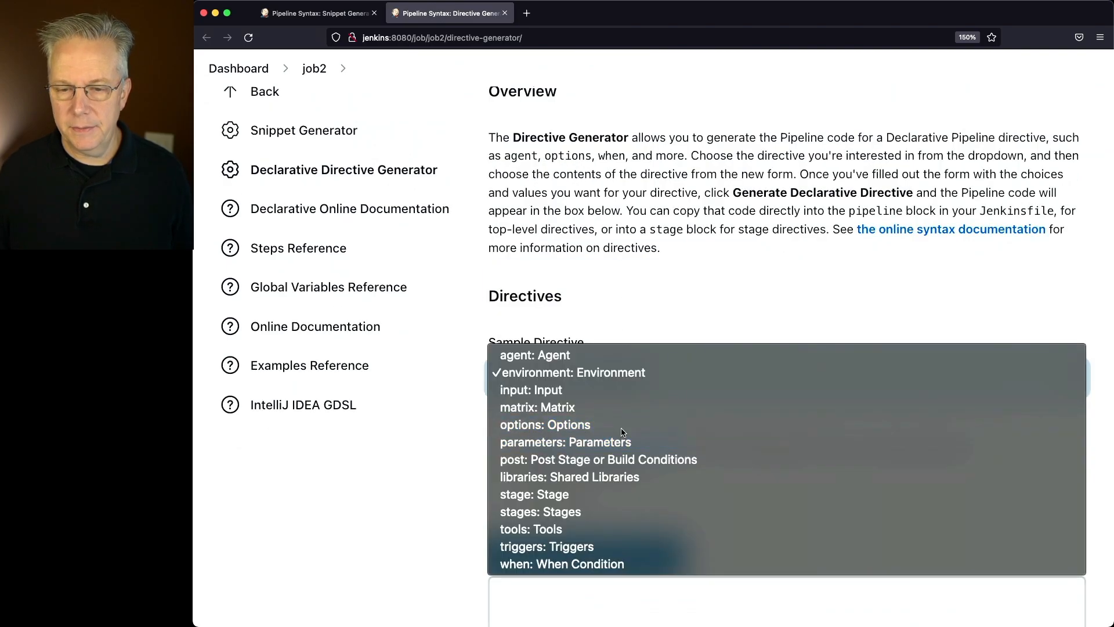
pyautogui.click(545, 424)
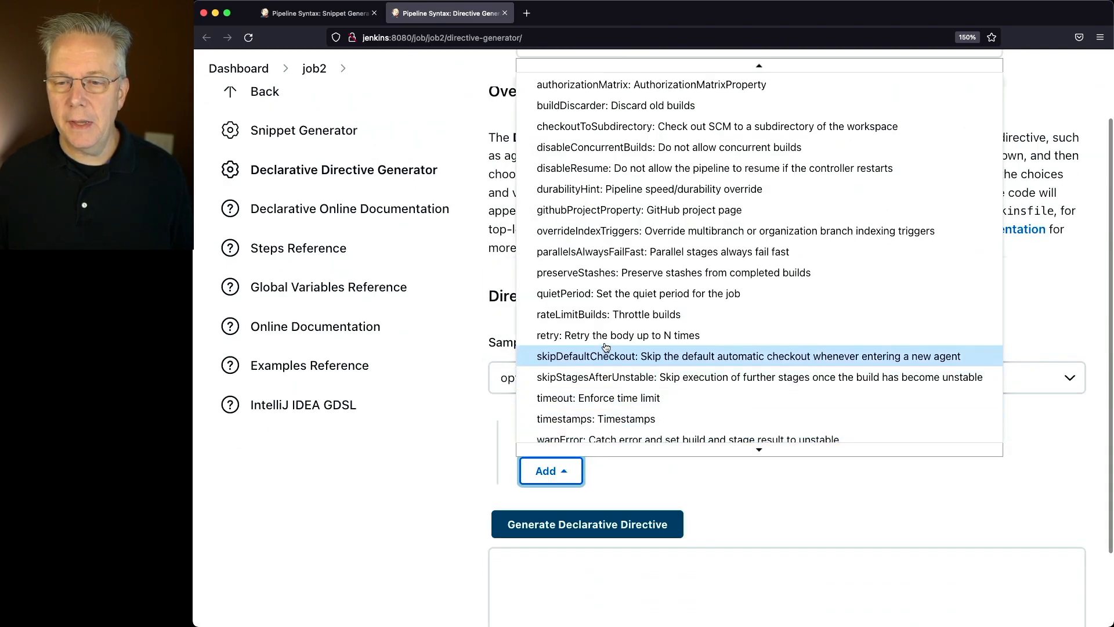
pyautogui.click(637, 293)
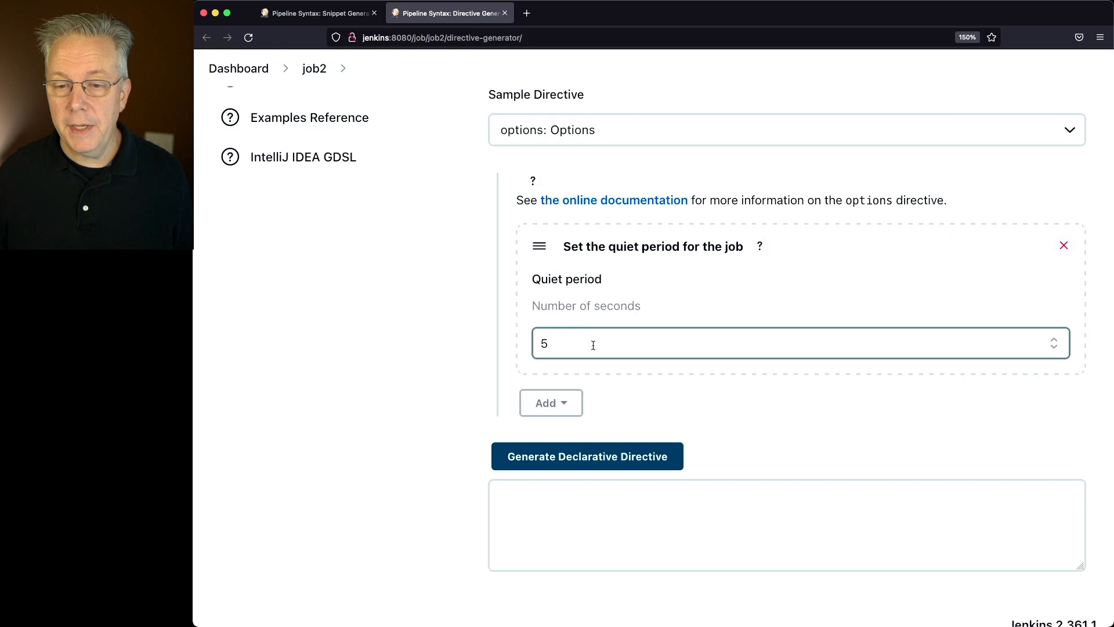
# Generate the options directive with quietPeriod 30
pyautogui.write('30')
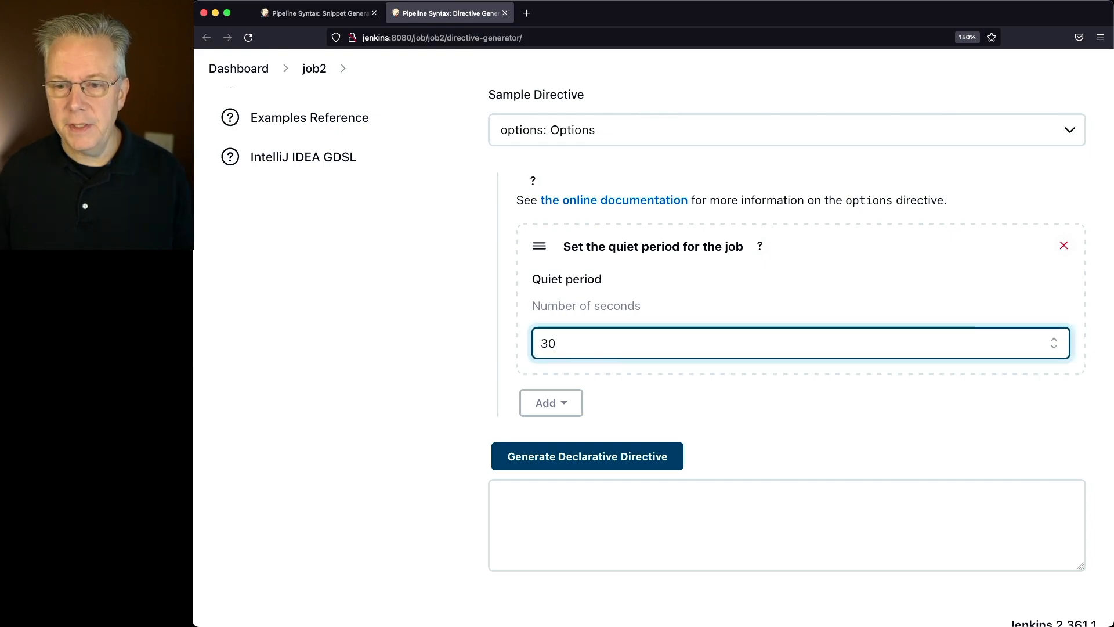
pyautogui.click(587, 456)
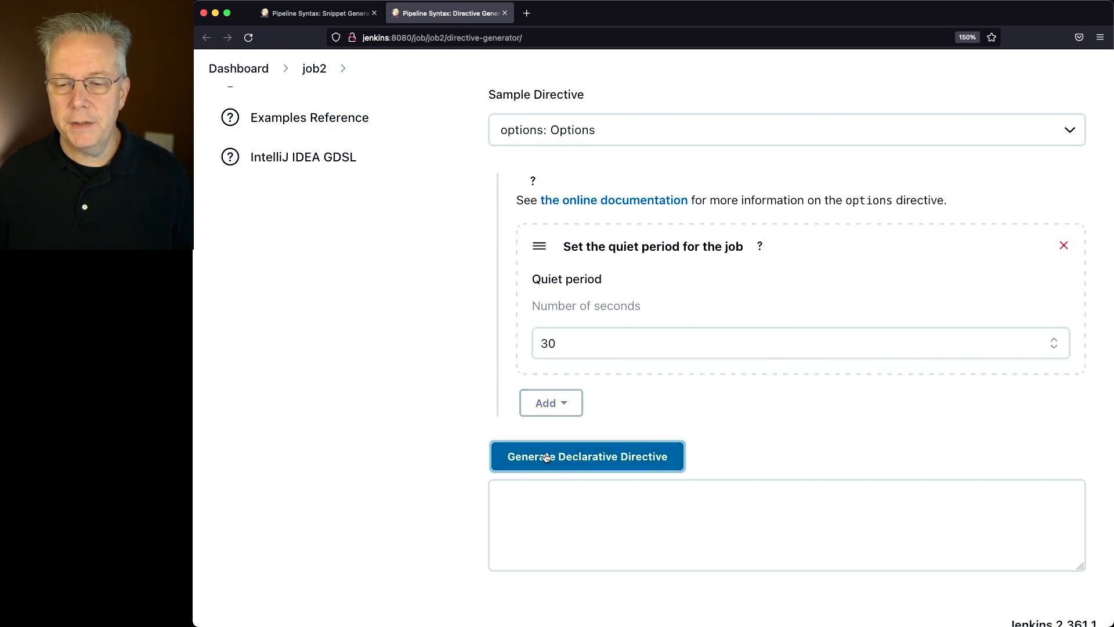
pyautogui.click(586, 456)
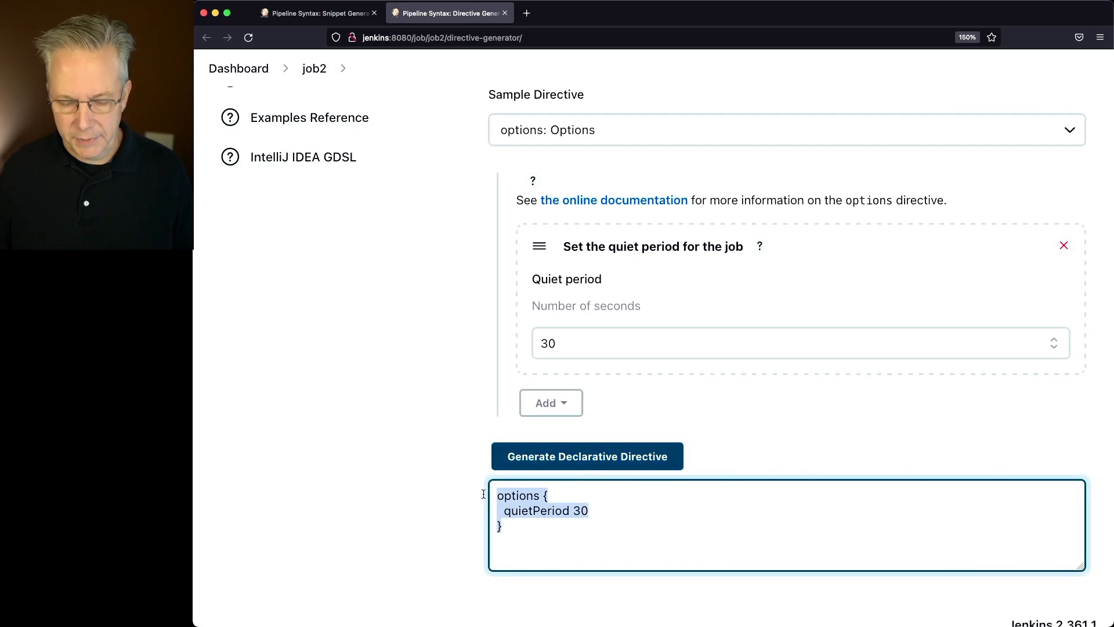
# Add an options { quietPeriod 30 } block to job2's pipeline script and save
pyautogui.click(318, 13)
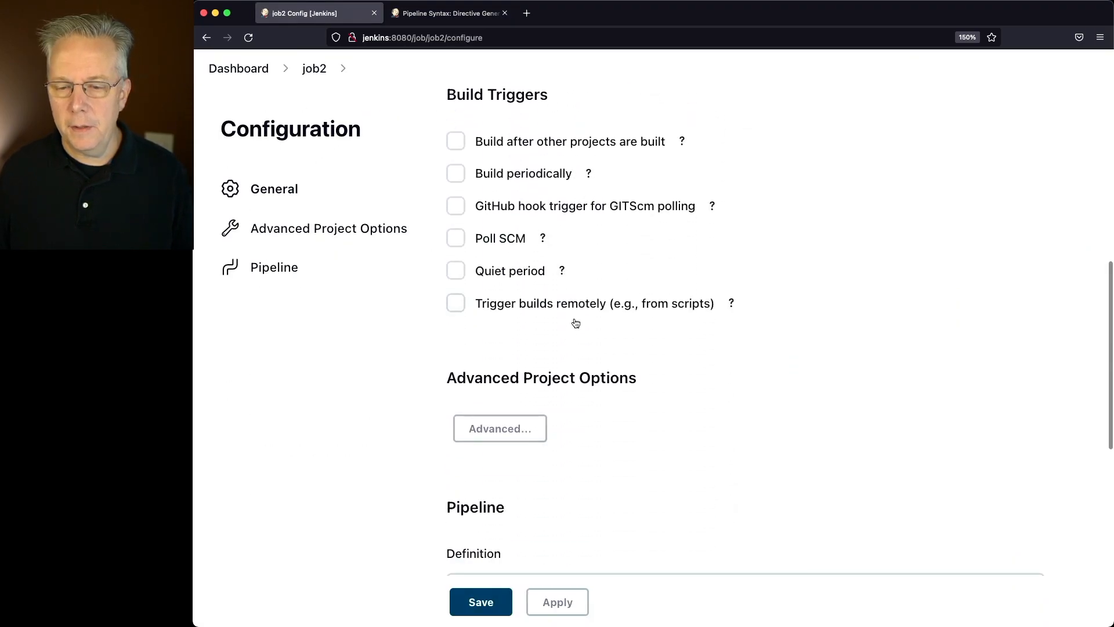
pyautogui.scroll(-3)
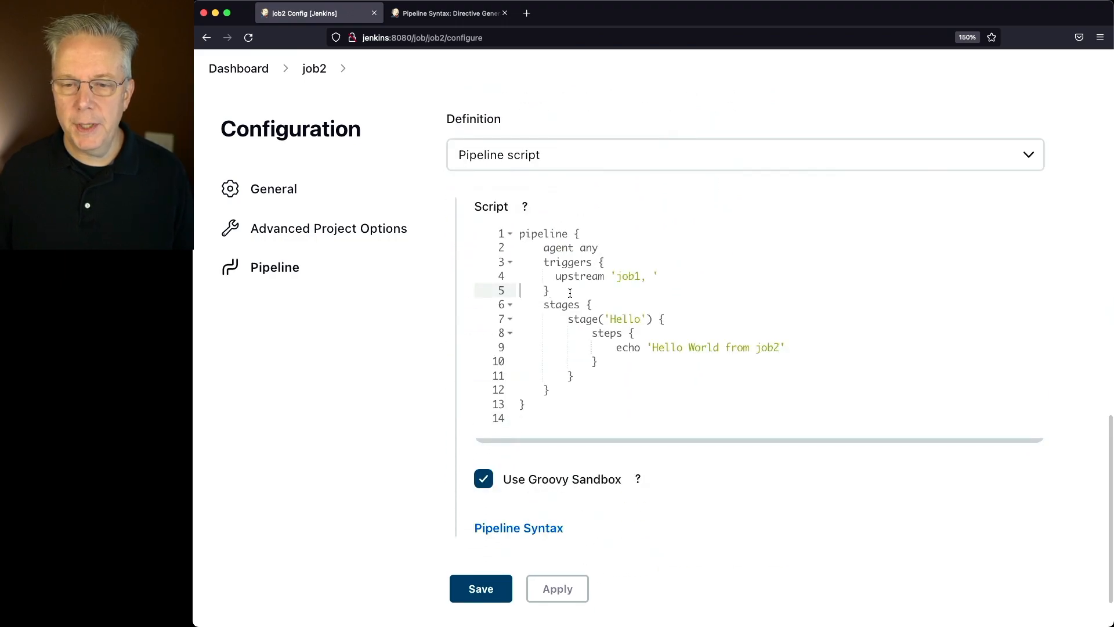
pyautogui.write('options {')
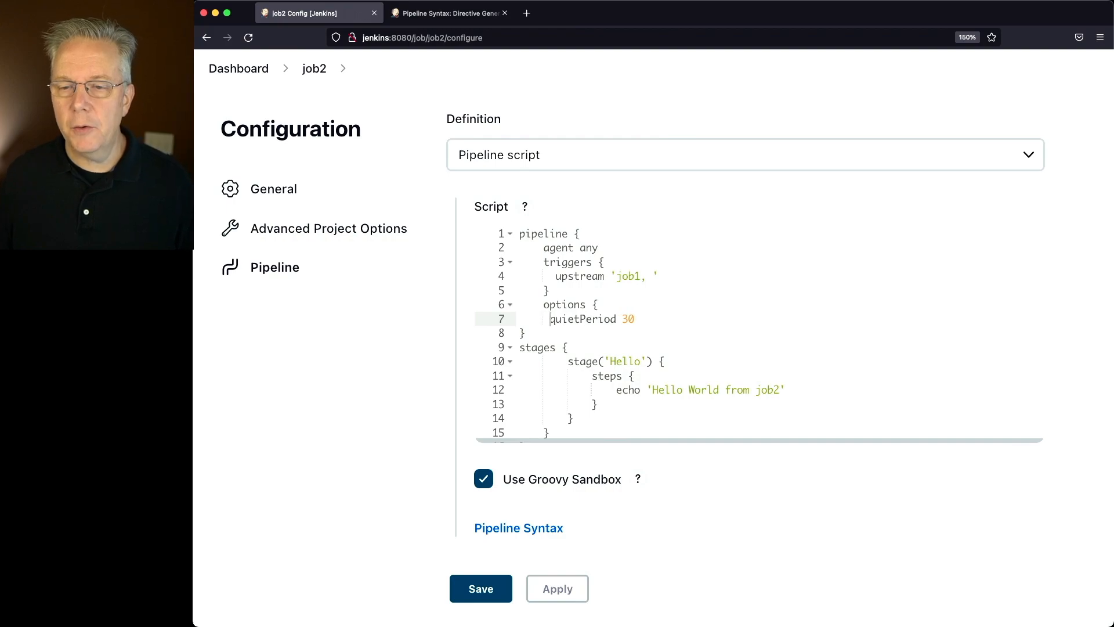
pyautogui.click(540, 347)
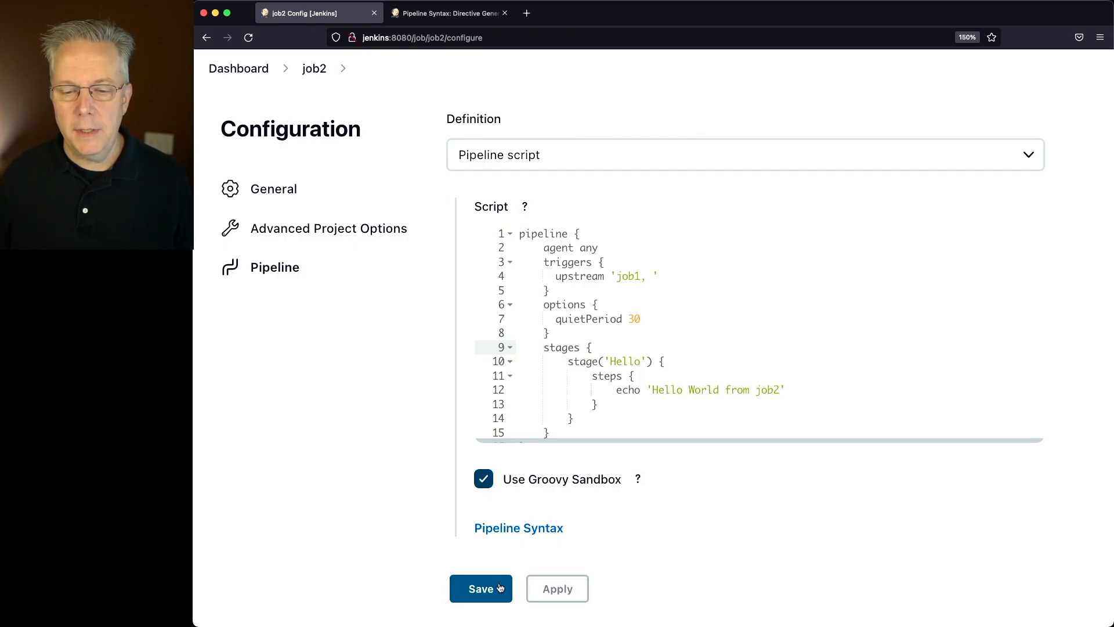
pyautogui.click(481, 589)
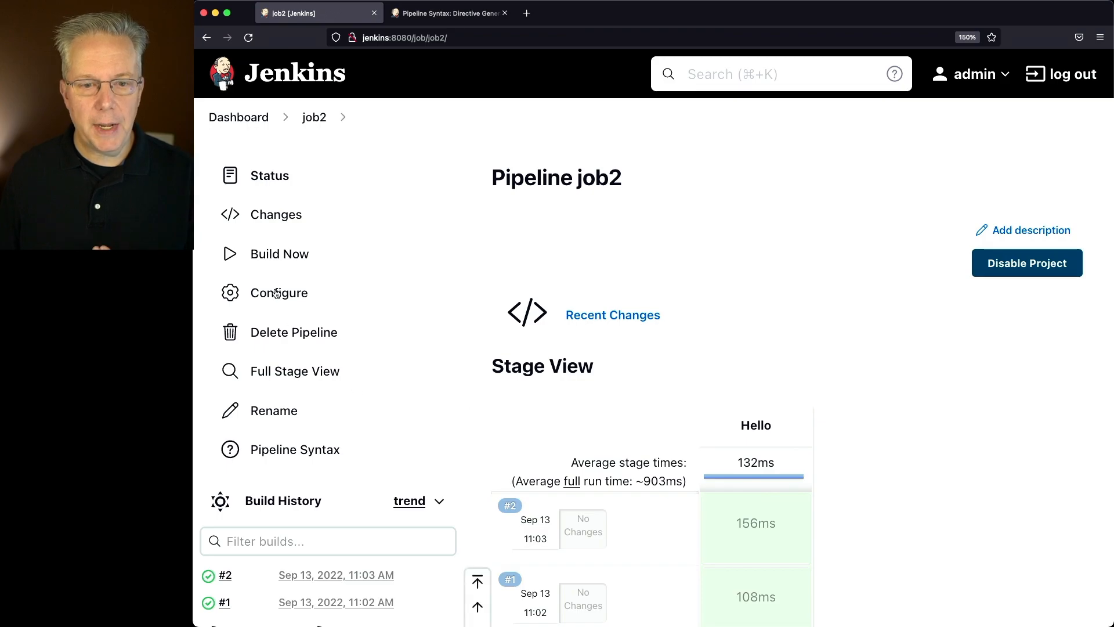
pyautogui.moveTo(280, 292)
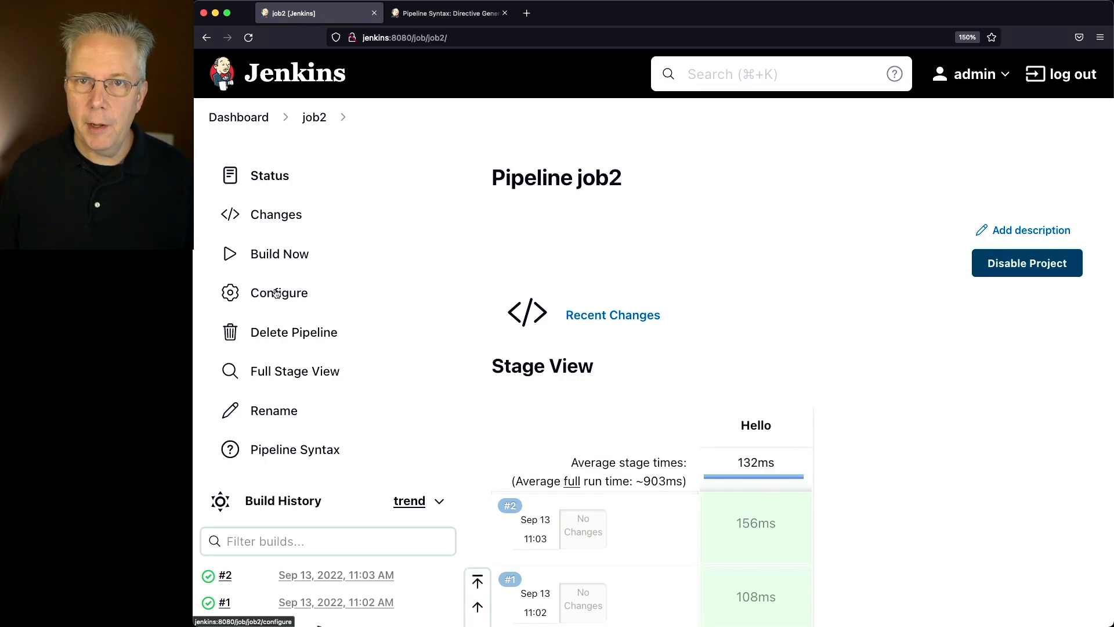
# Resave job2's configuration unchanged and start build #3 by hand
pyautogui.click(280, 292)
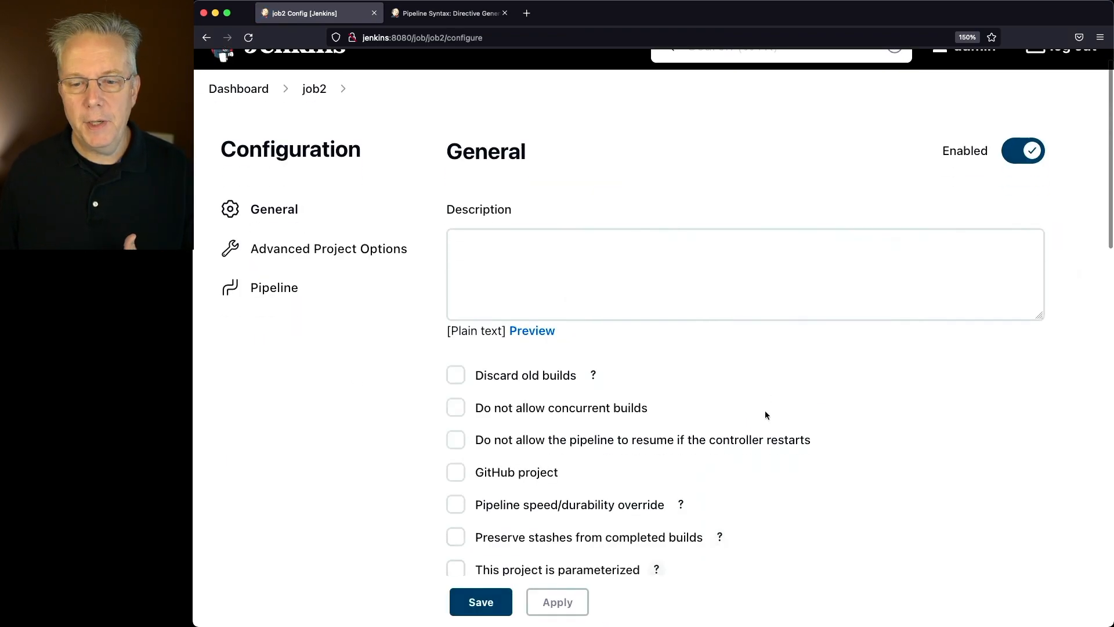
pyautogui.scroll(-3)
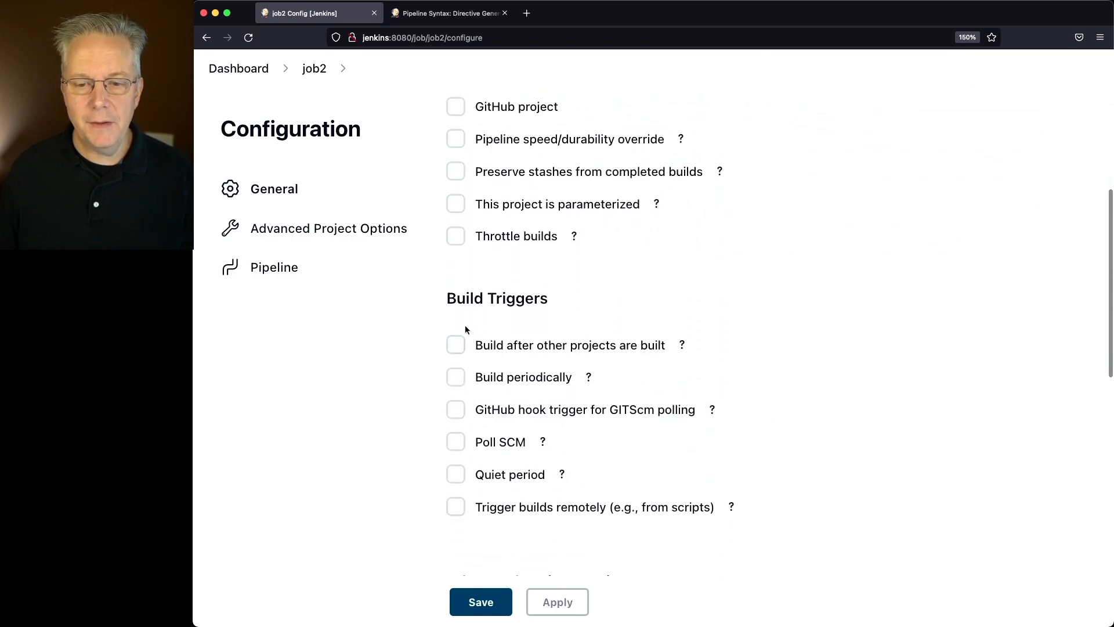
pyautogui.click(480, 602)
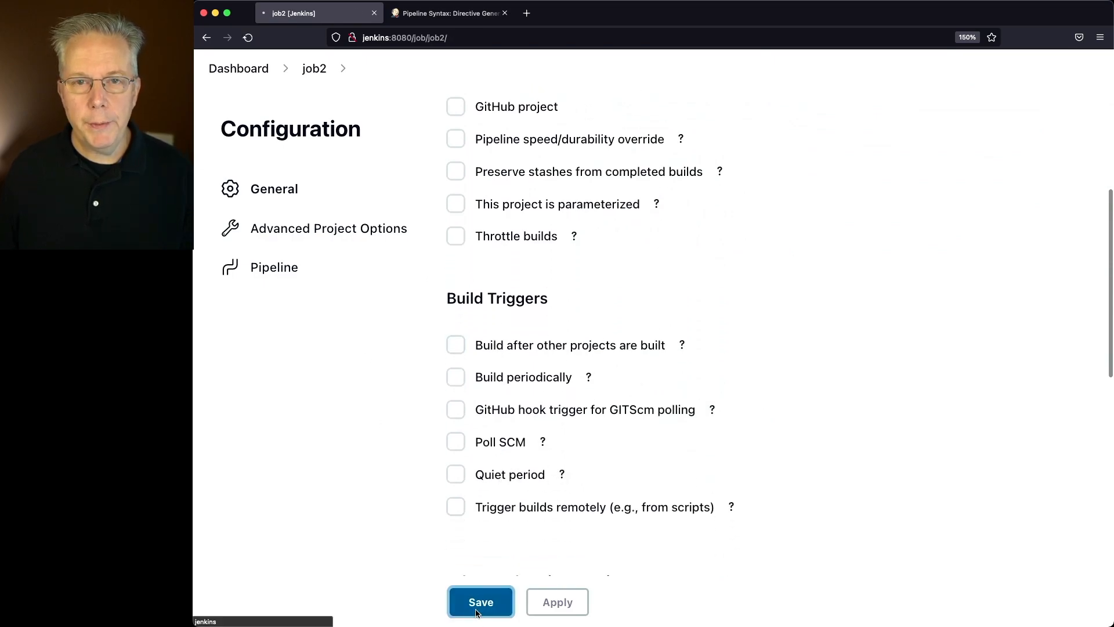
pyautogui.click(480, 602)
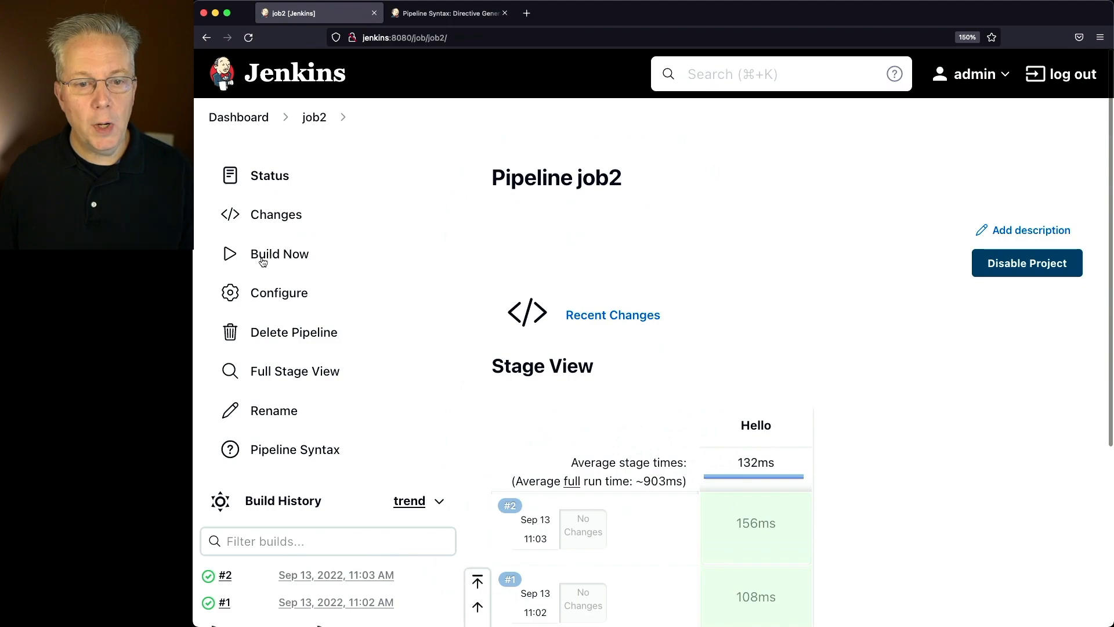
pyautogui.click(279, 254)
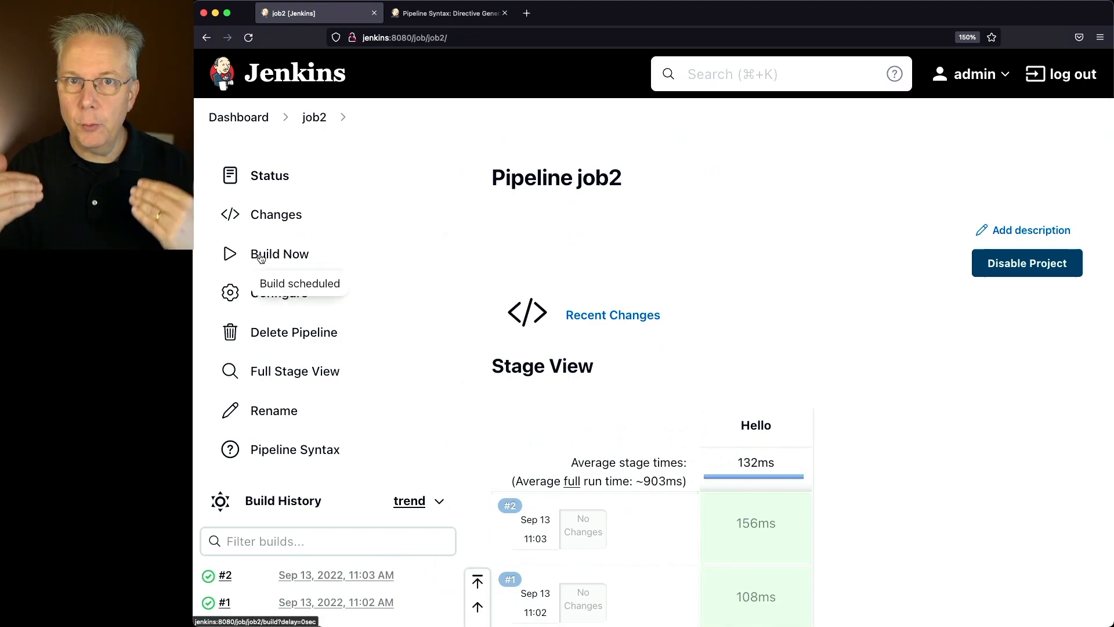
pyautogui.click(279, 254)
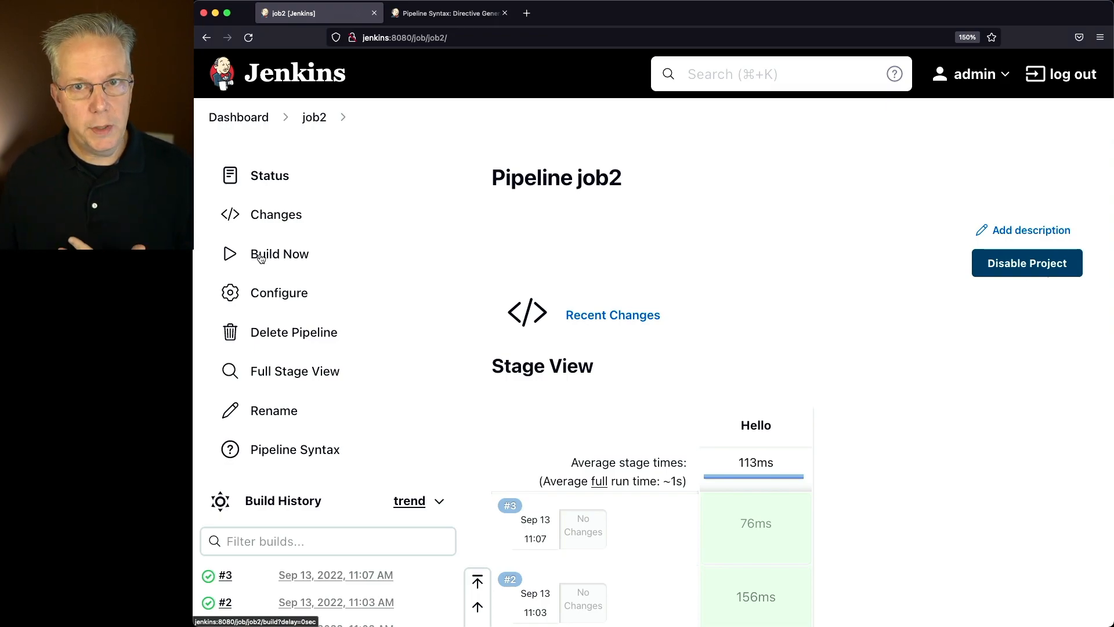
pyautogui.moveTo(278, 289)
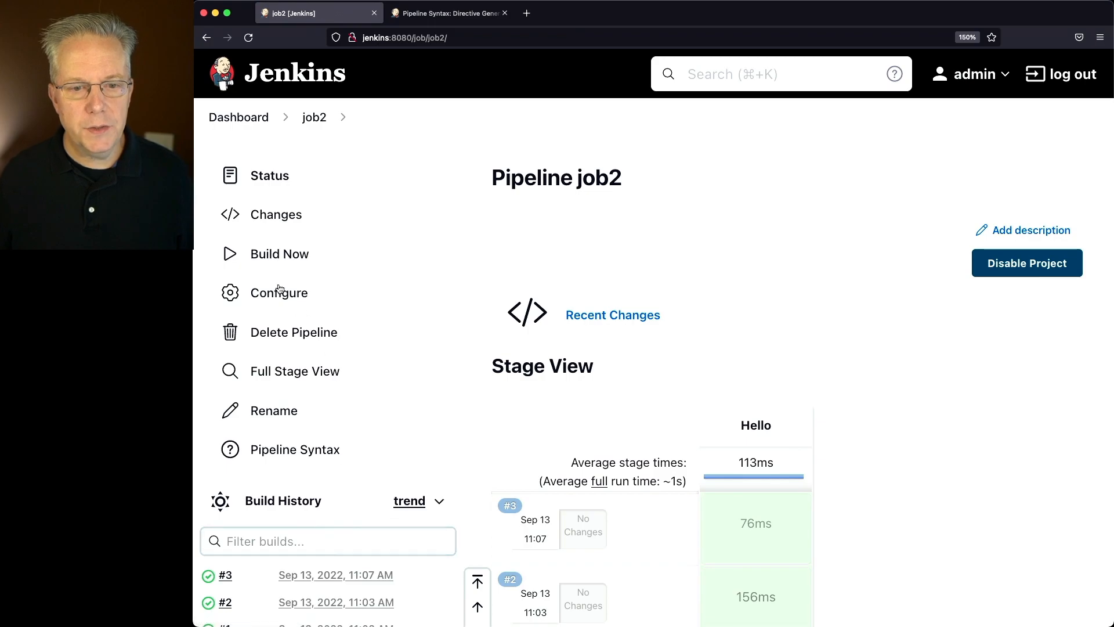
# Check job2's Build Triggers still watch job1 with the 30-second quiet period, then return to the dashboard
pyautogui.click(280, 293)
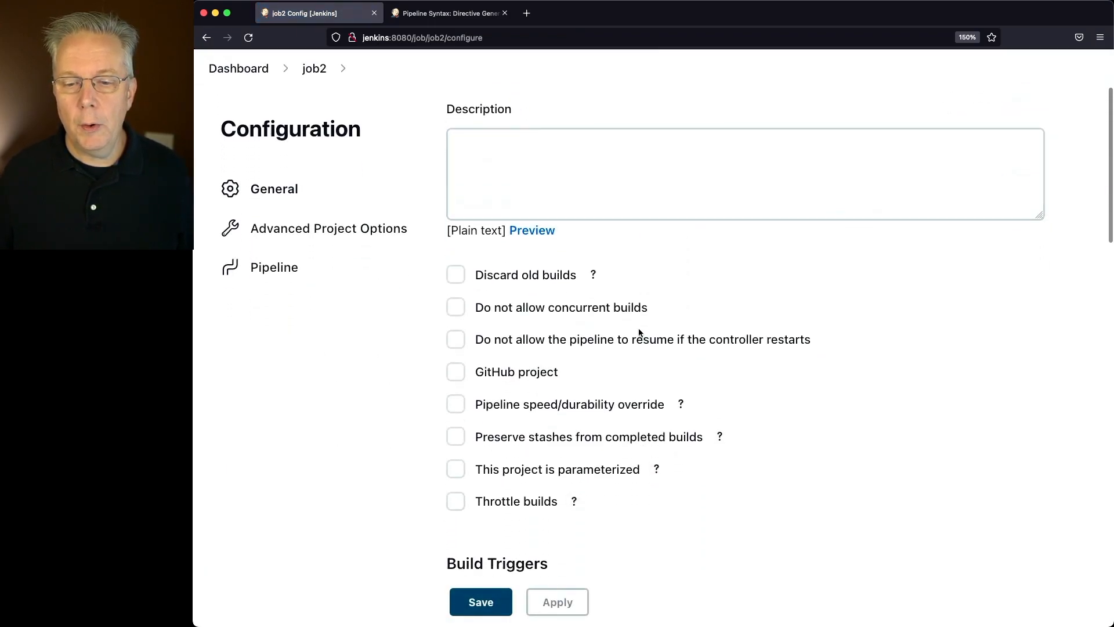
pyautogui.scroll(-3)
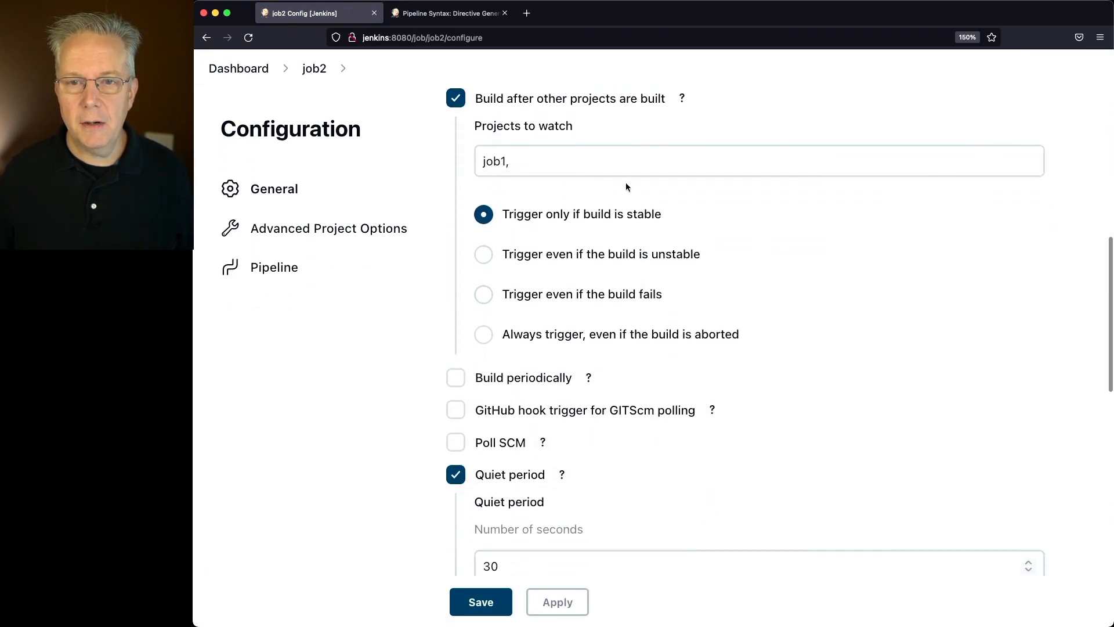
pyautogui.click(710, 160)
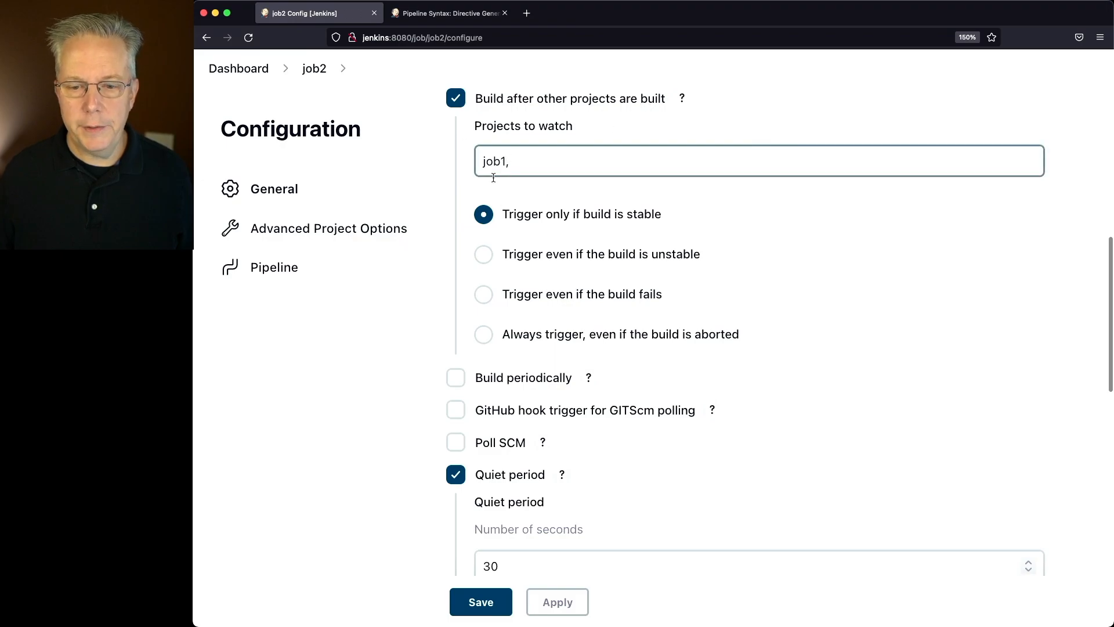
pyautogui.scroll(-3)
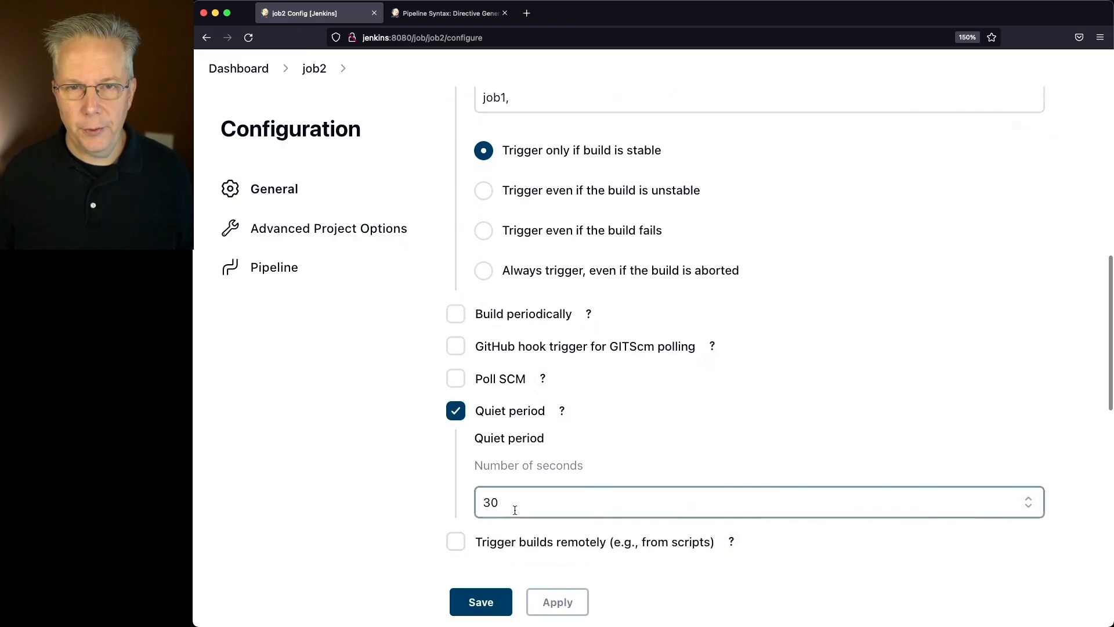
pyautogui.click(480, 602)
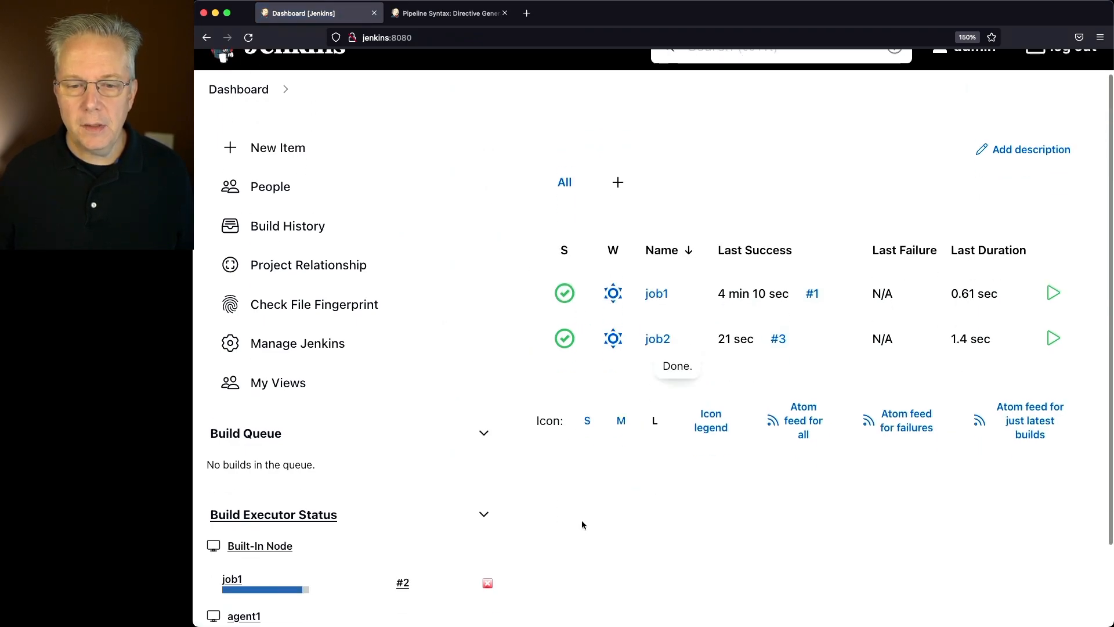
# Scroll down the dashboard to see job2 waiting in the Build Queue after job1 runs
pyautogui.scroll(-3)
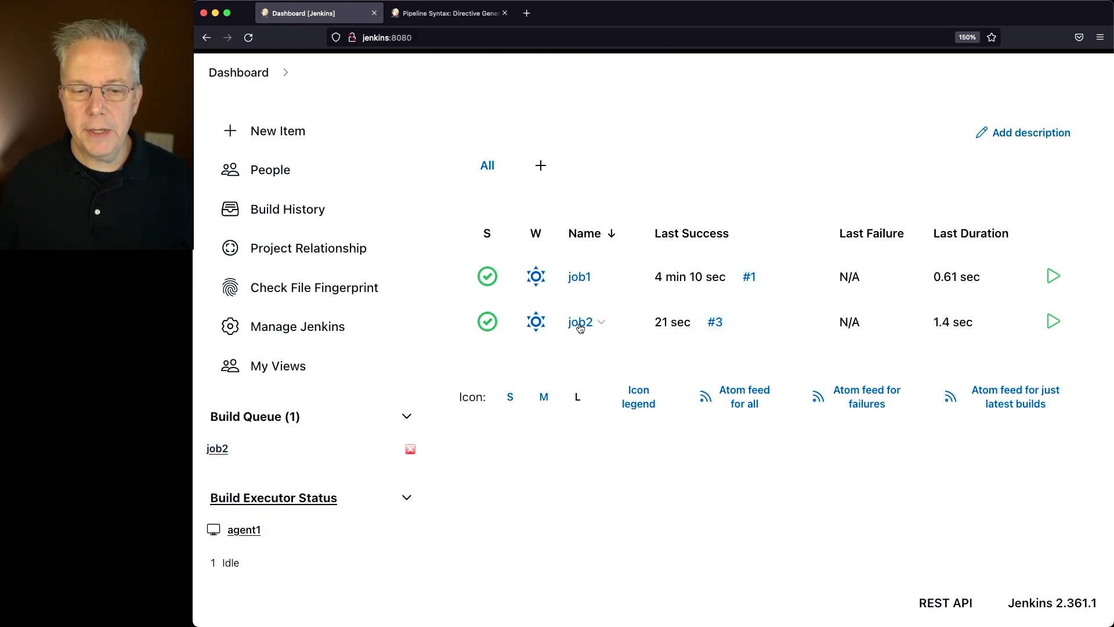
# Open job2 and view build #4's console output crediting upstream job1 build 2
pyautogui.click(579, 321)
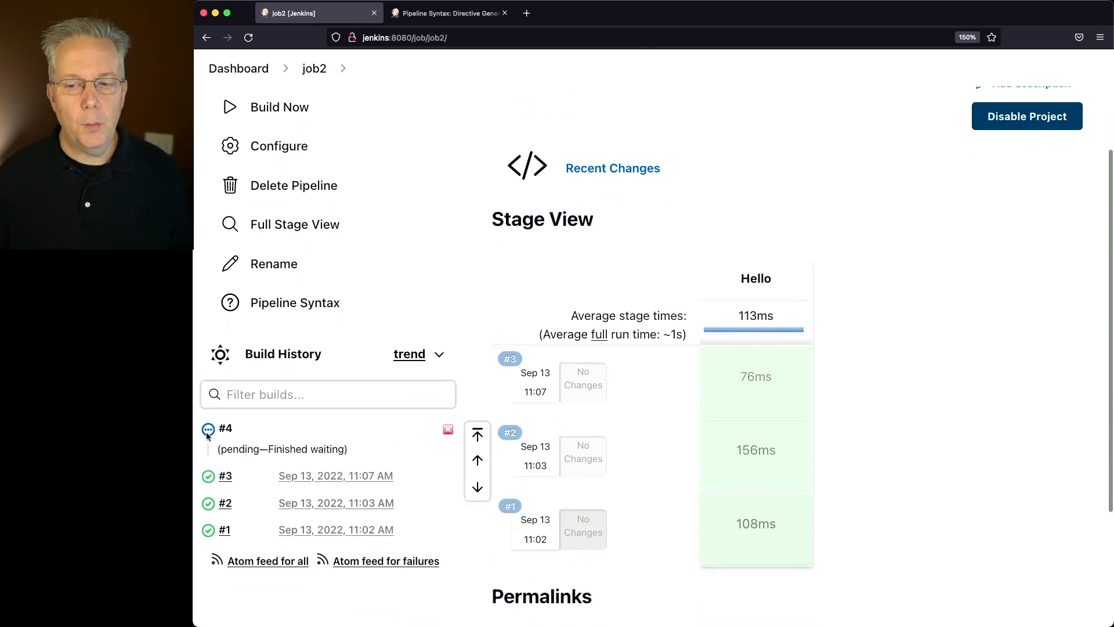
pyautogui.click(226, 429)
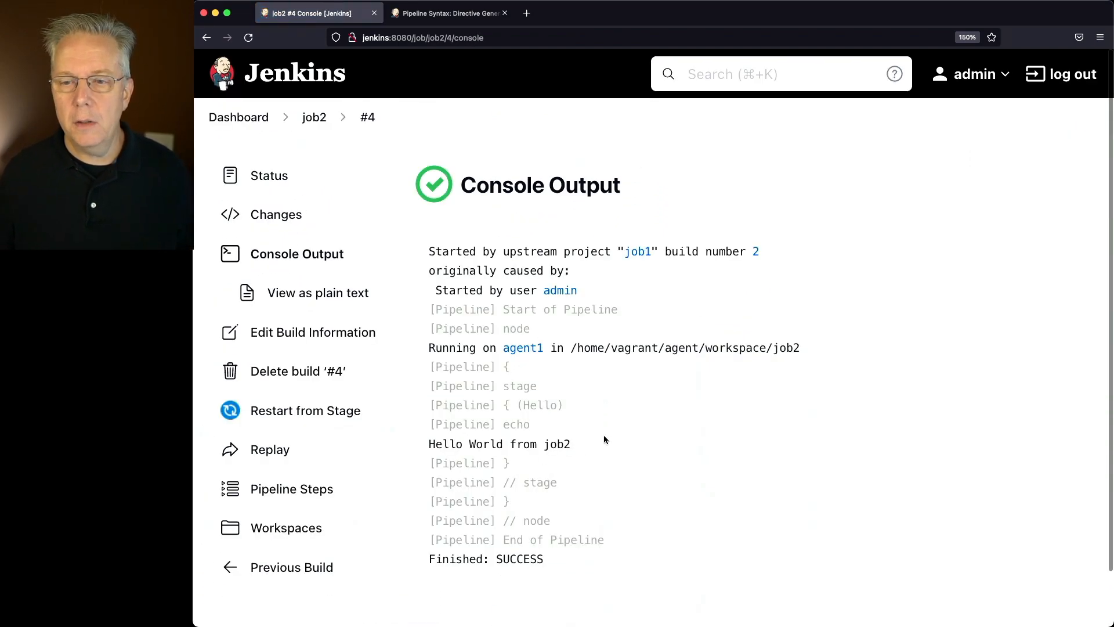
pyautogui.moveTo(421, 445)
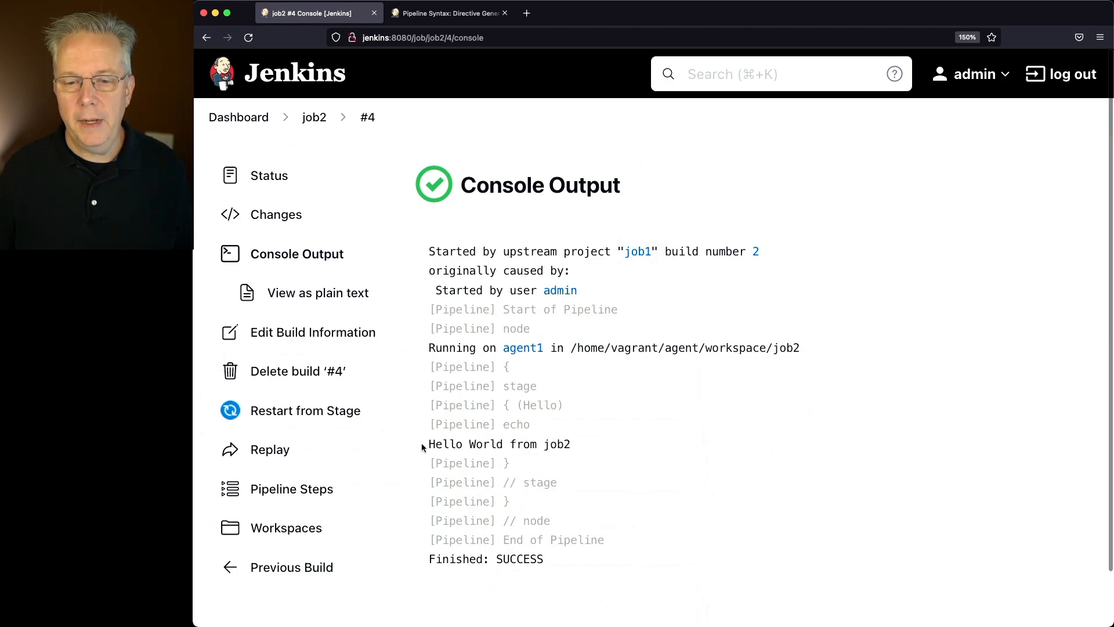